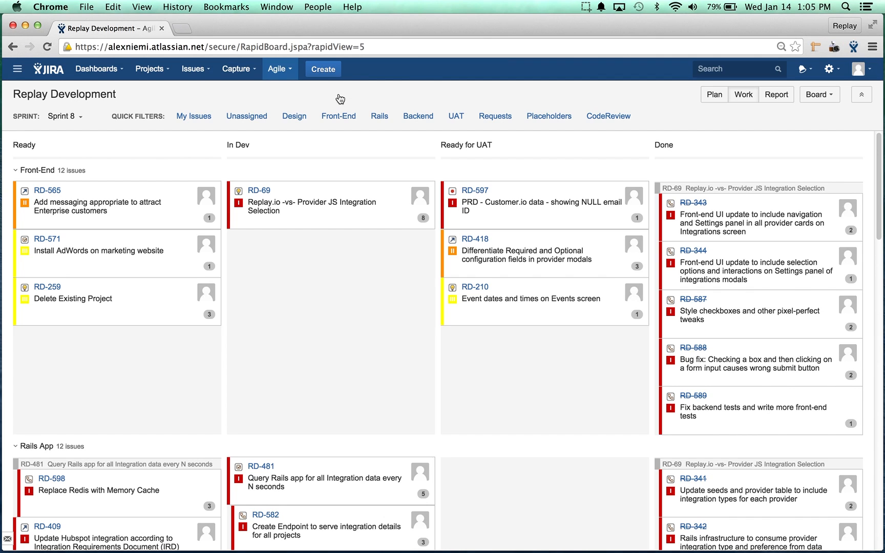
mouse_move(339, 98)
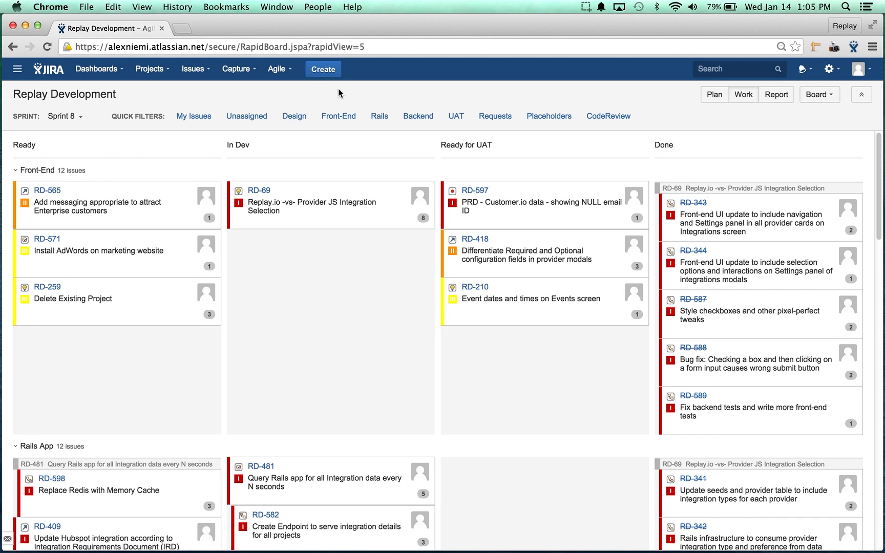
mouse_move(374, 92)
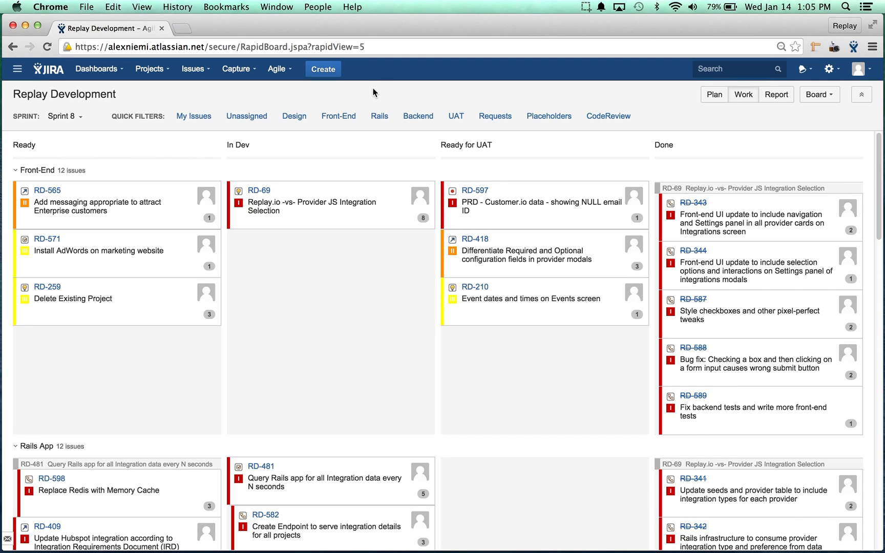
mouse_move(510, 98)
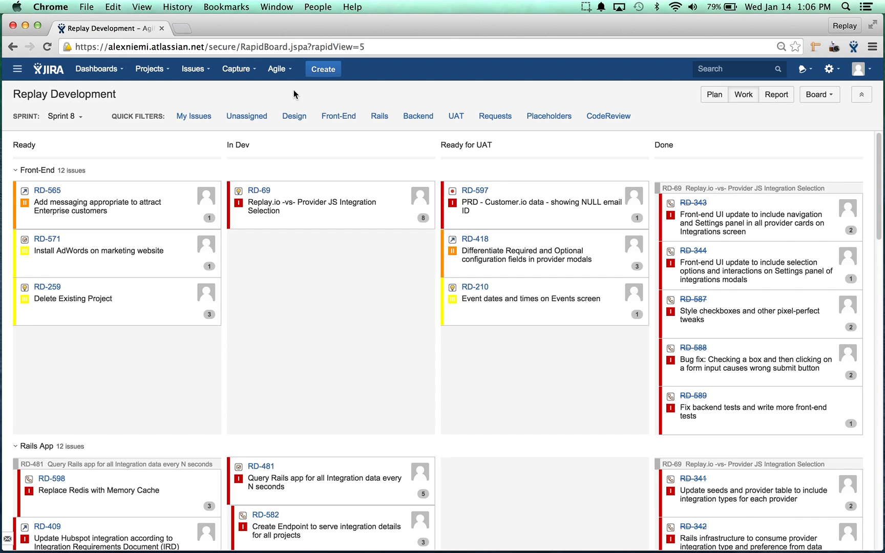
mouse_move(524, 109)
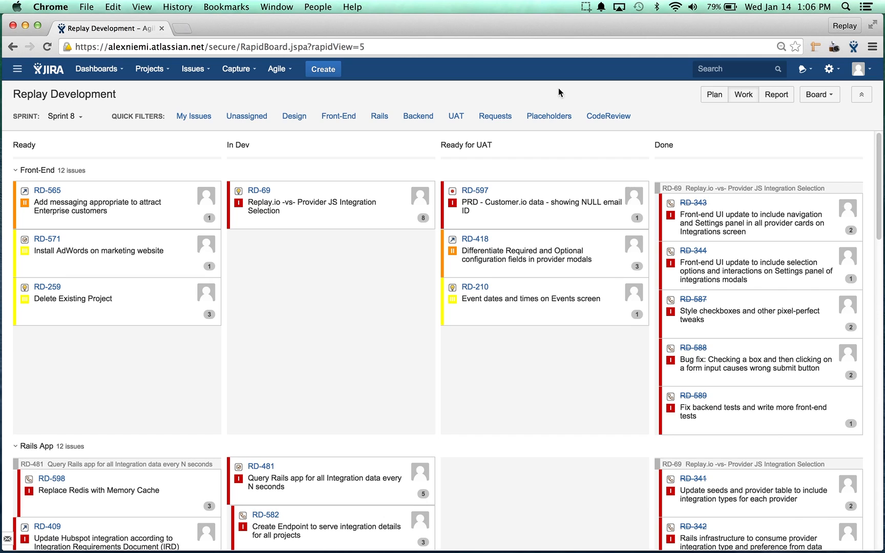
Go to Manage Boards from the Agile menu to list all boards.
click(819, 95)
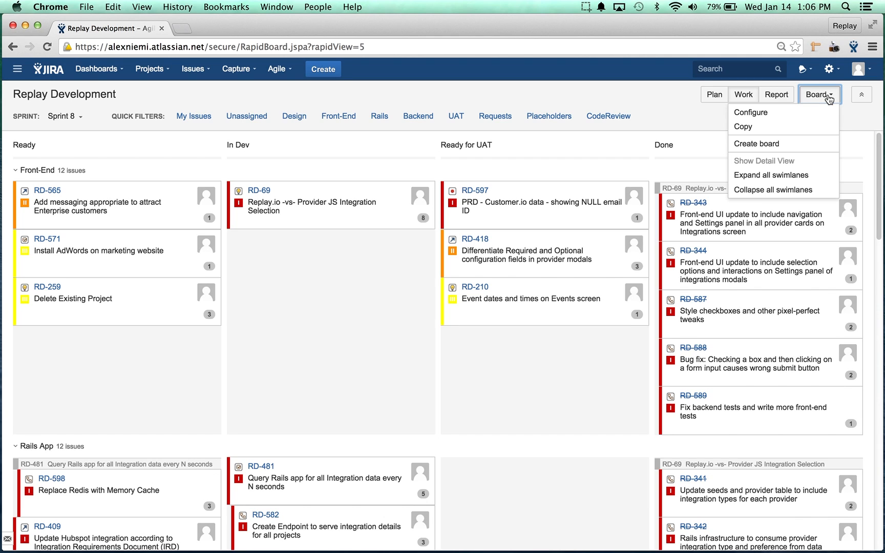
mouse_move(756, 144)
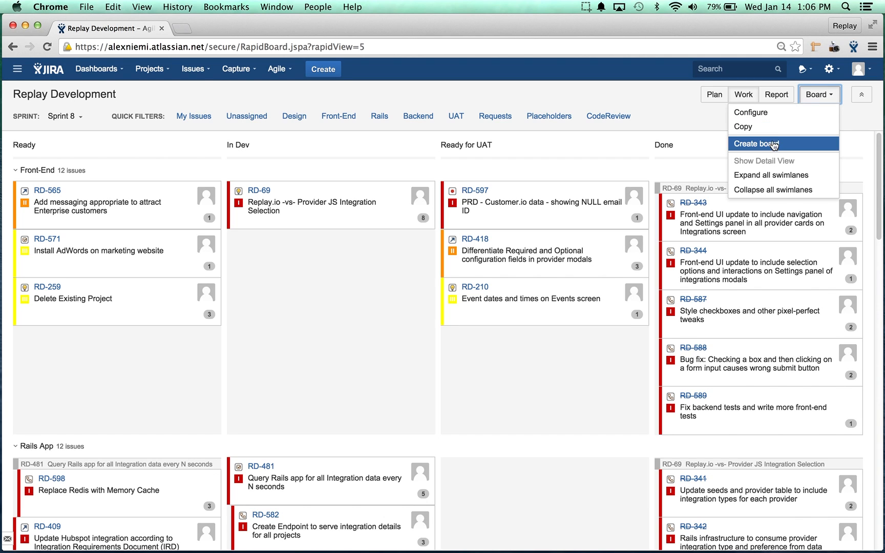
mouse_move(280, 69)
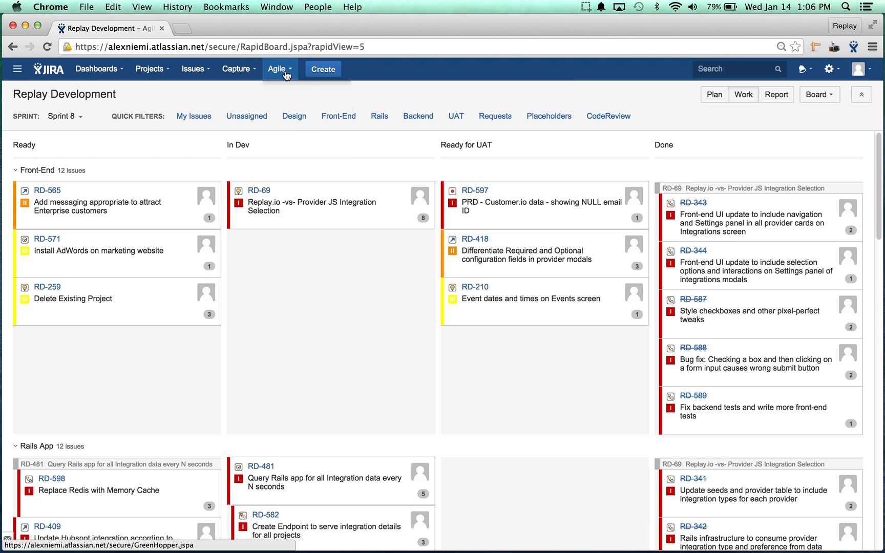
click(278, 69)
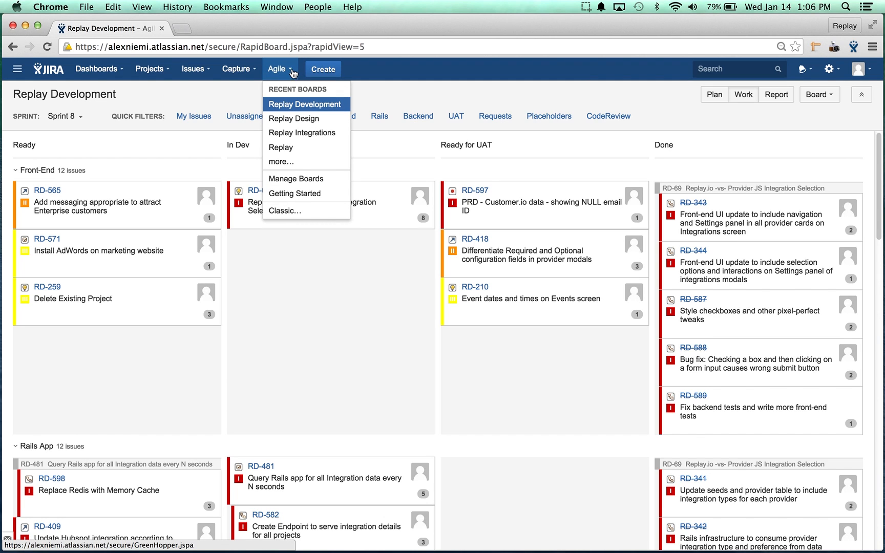
click(295, 178)
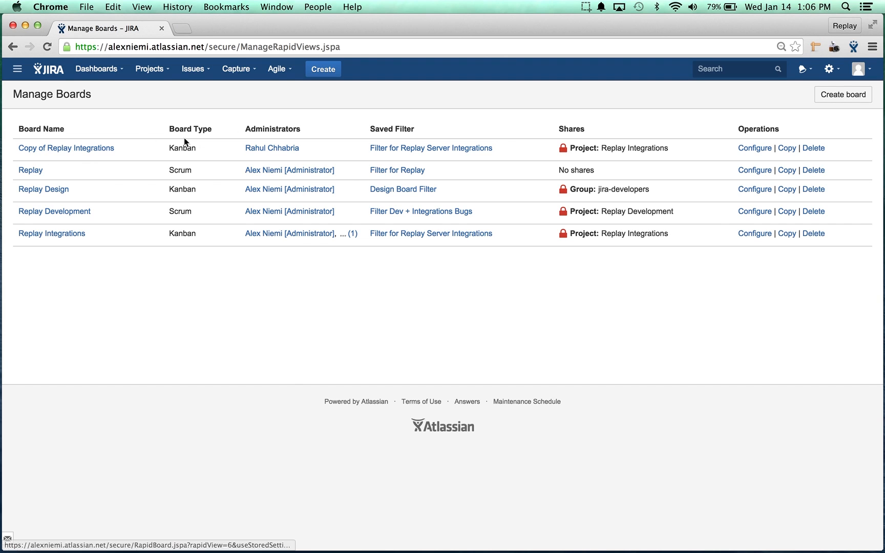
mouse_move(325, 275)
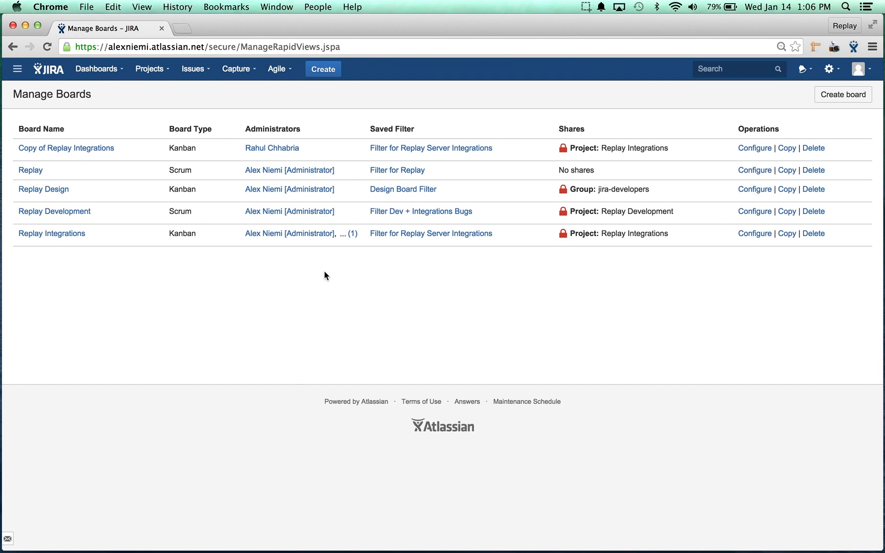
Create 'New Kanban Board' from the existing Replay Development (RD) project.
click(843, 94)
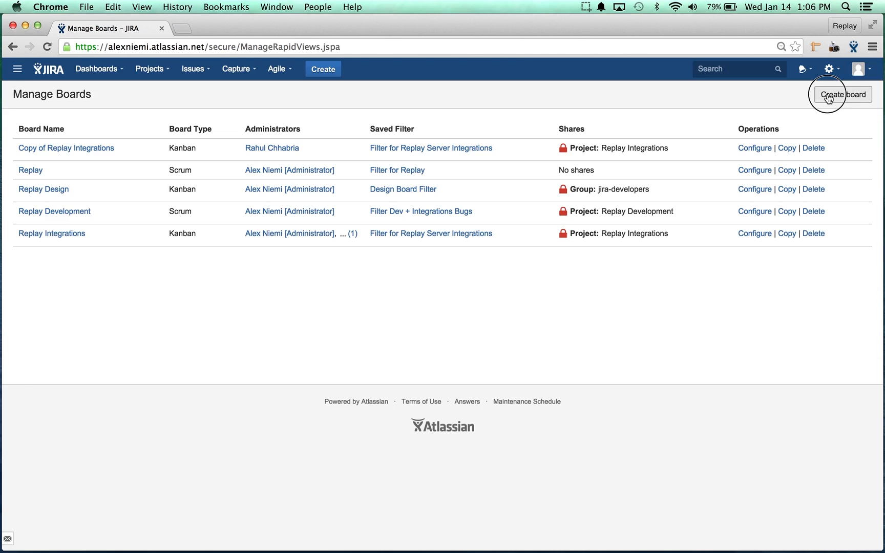
click(843, 94)
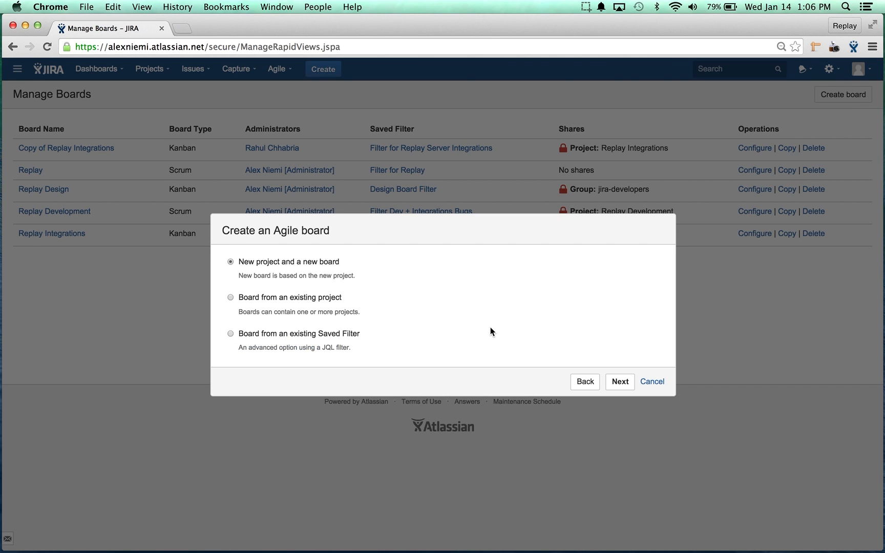
click(231, 297)
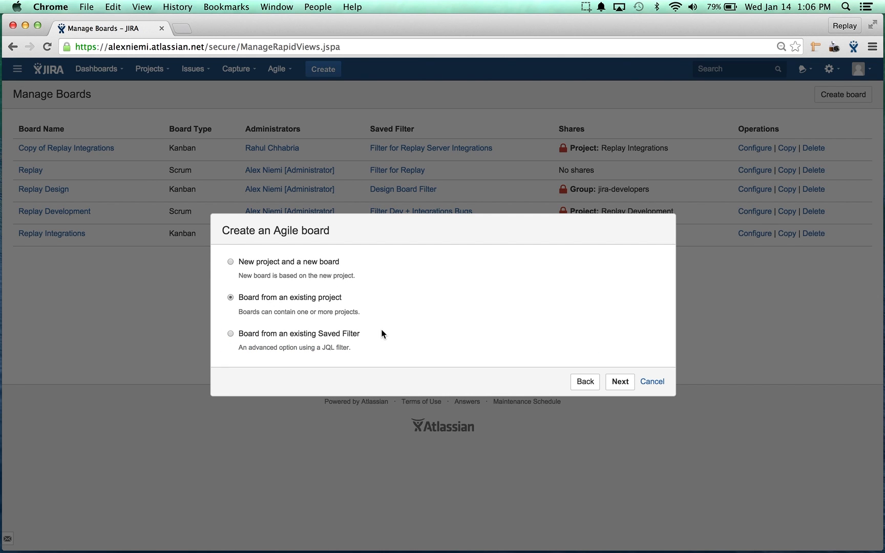
click(619, 381)
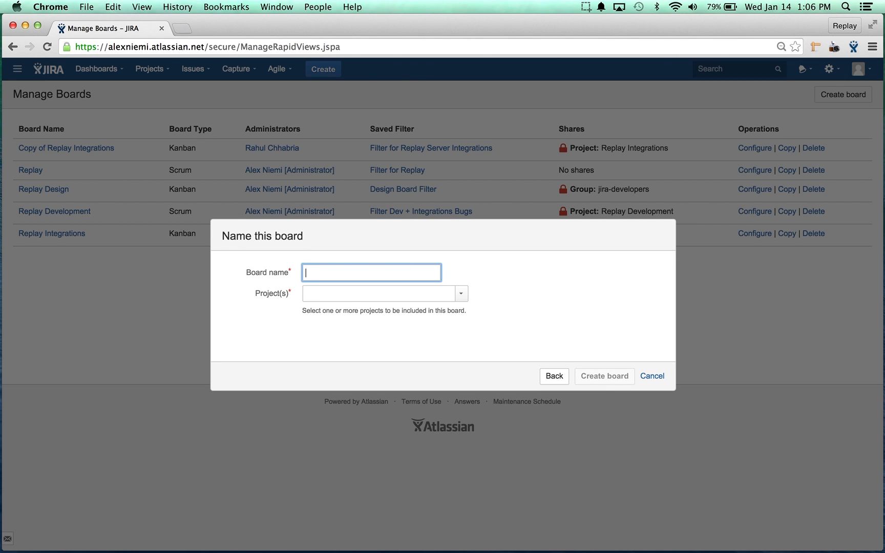
text(New Kanban Board)
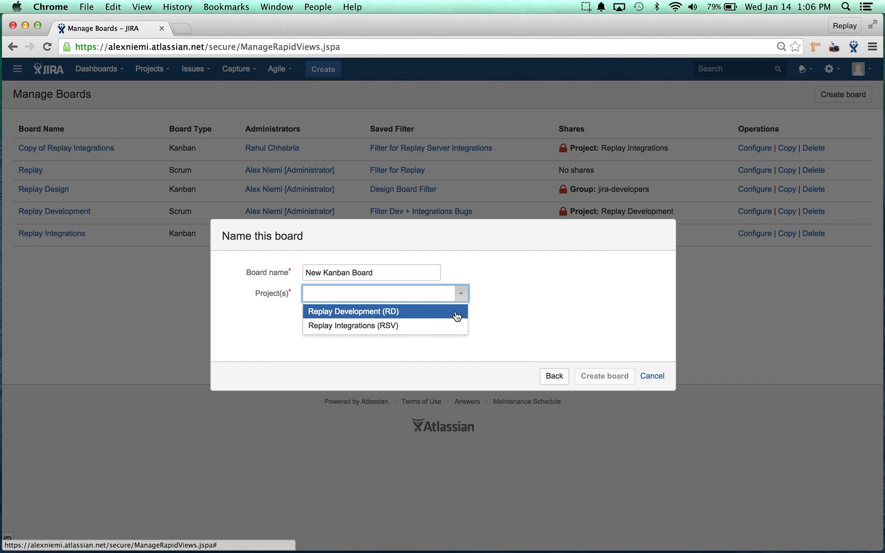
click(604, 376)
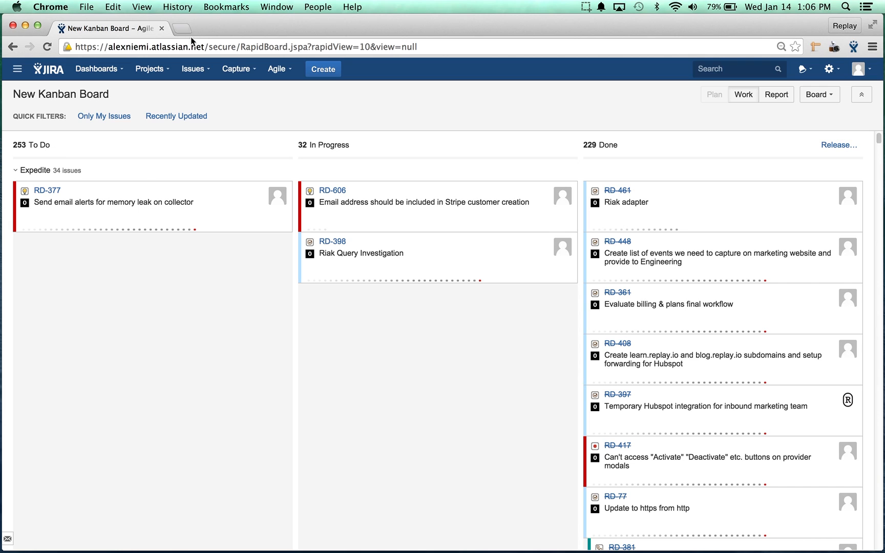
Load the Replay Development rapid board in a second browser tab.
click(277, 69)
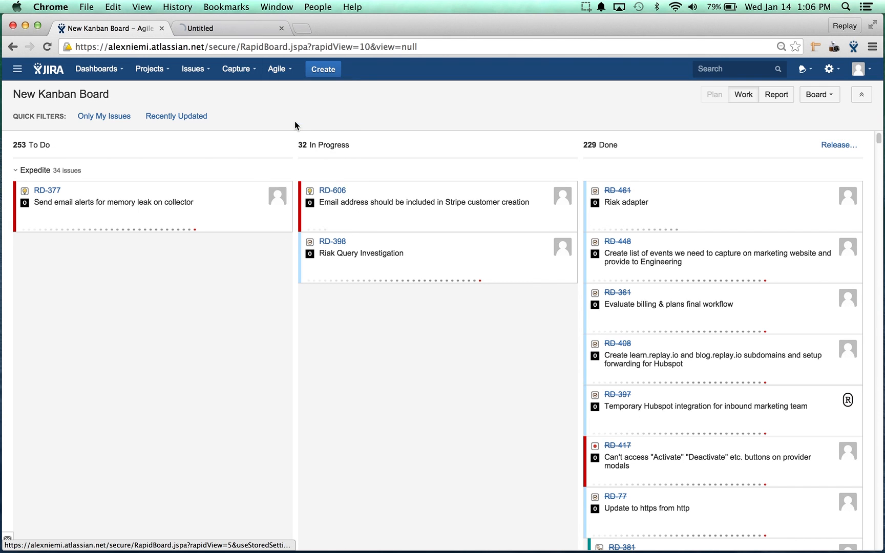
click(228, 29)
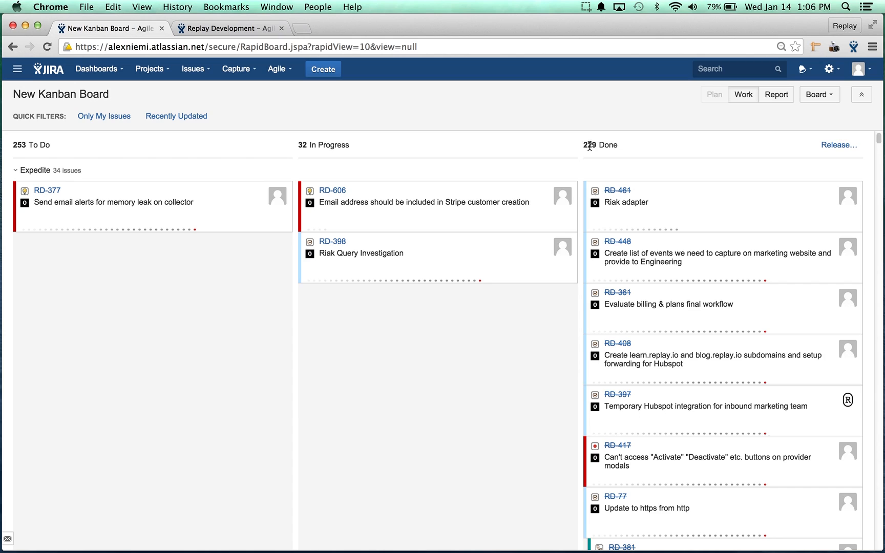
mouse_move(585, 145)
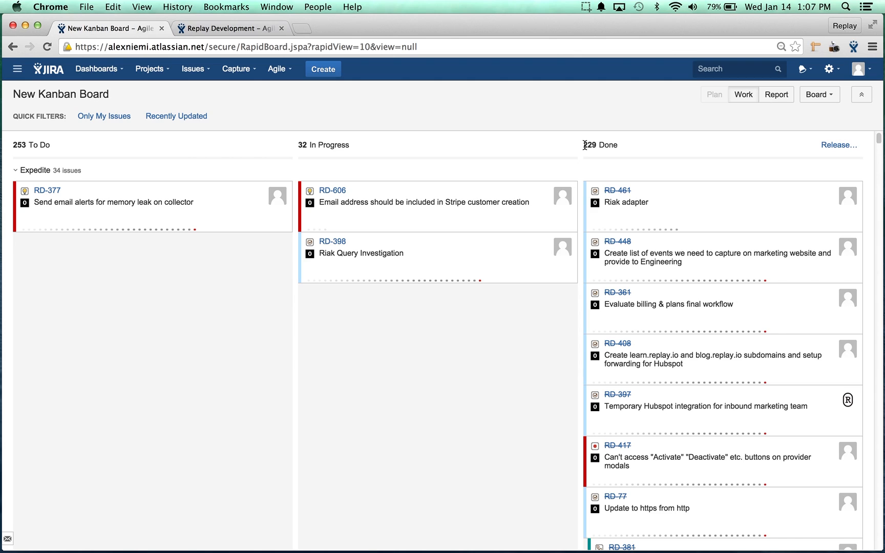
mouse_move(534, 140)
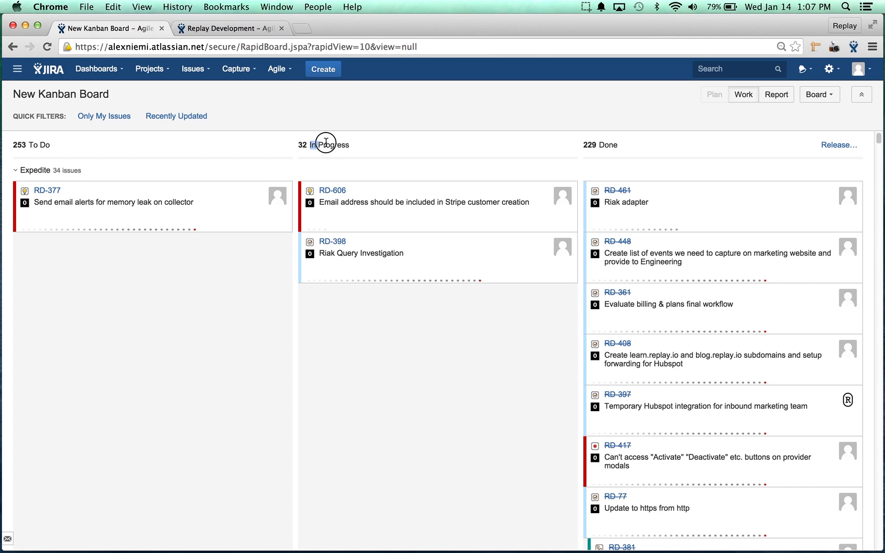
mouse_move(473, 148)
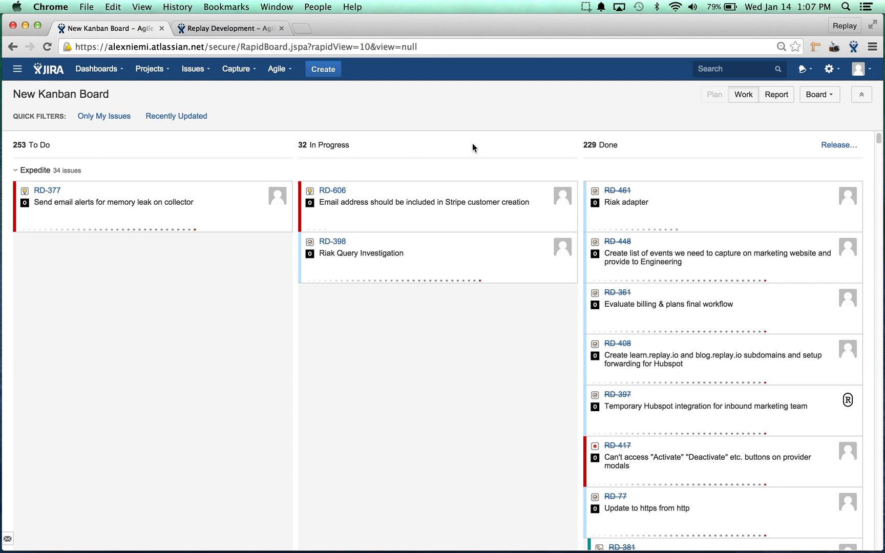
mouse_move(484, 143)
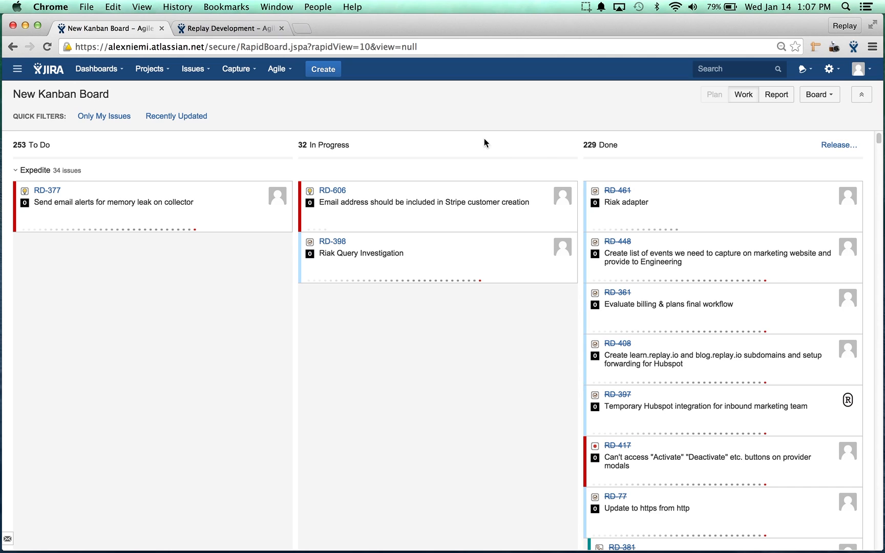
mouse_move(501, 119)
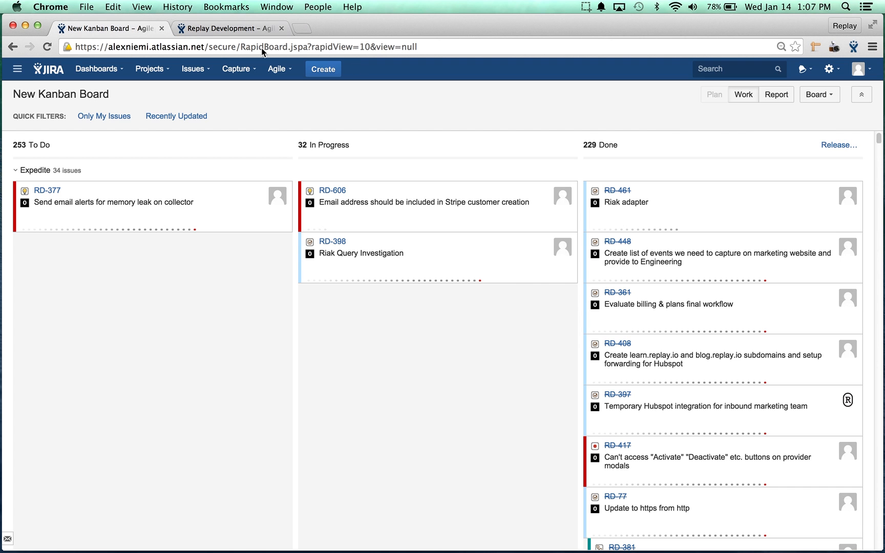
click(819, 95)
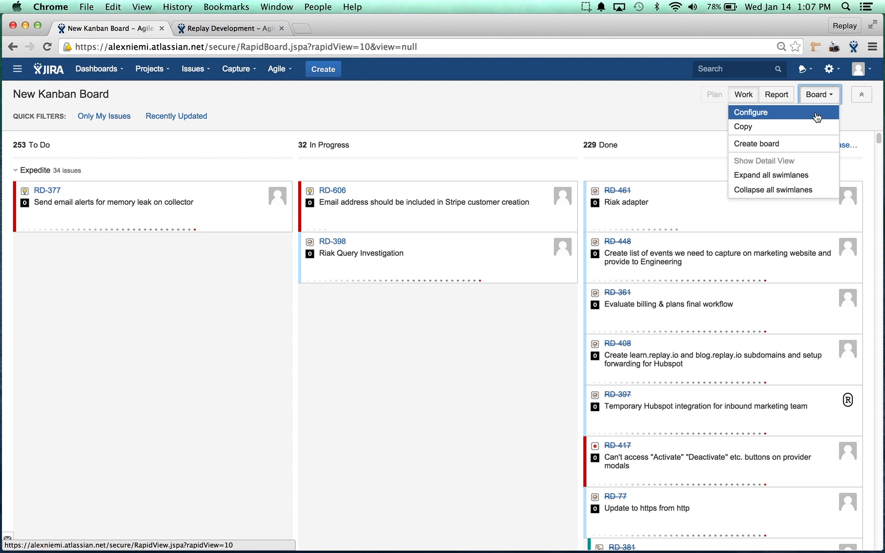
click(750, 112)
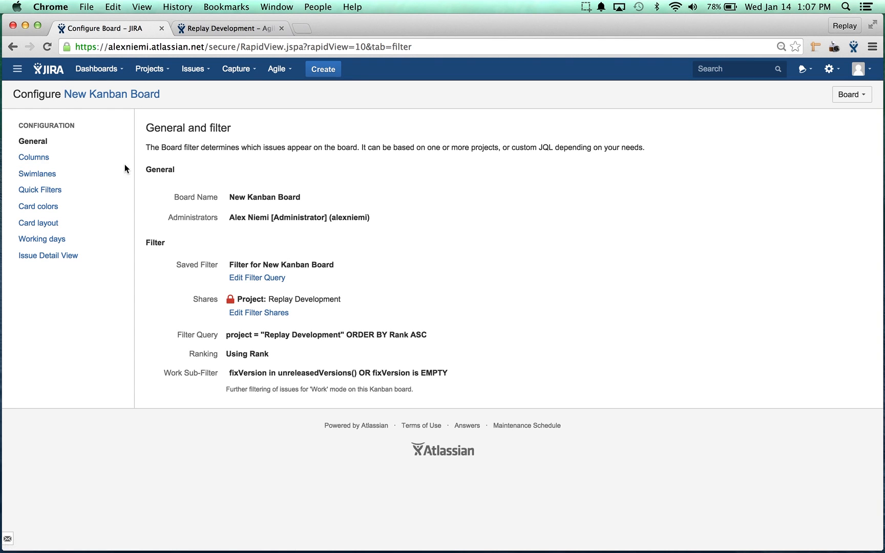
mouse_move(225, 257)
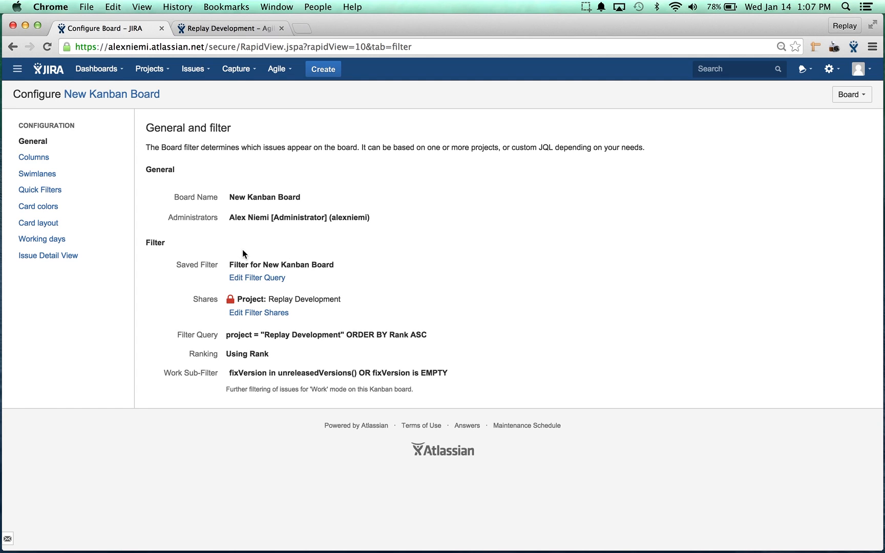
mouse_move(243, 286)
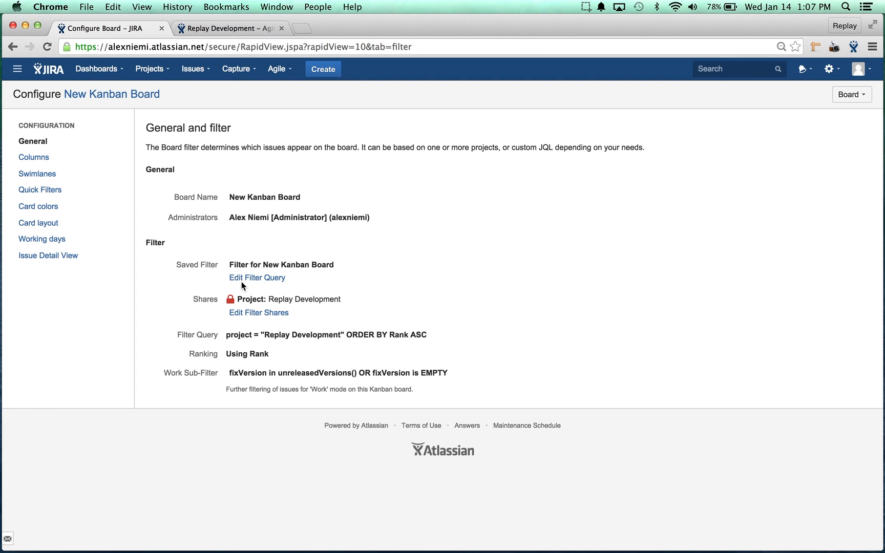
mouse_move(274, 271)
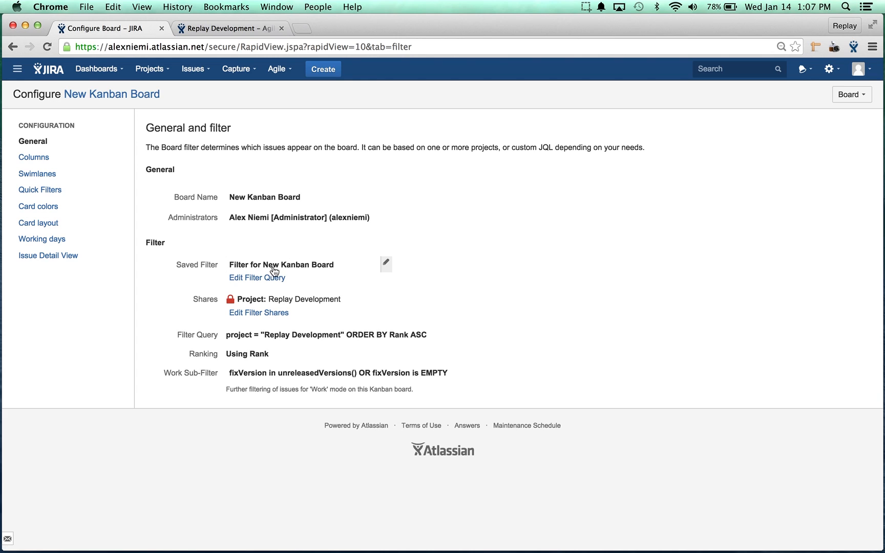
mouse_move(278, 273)
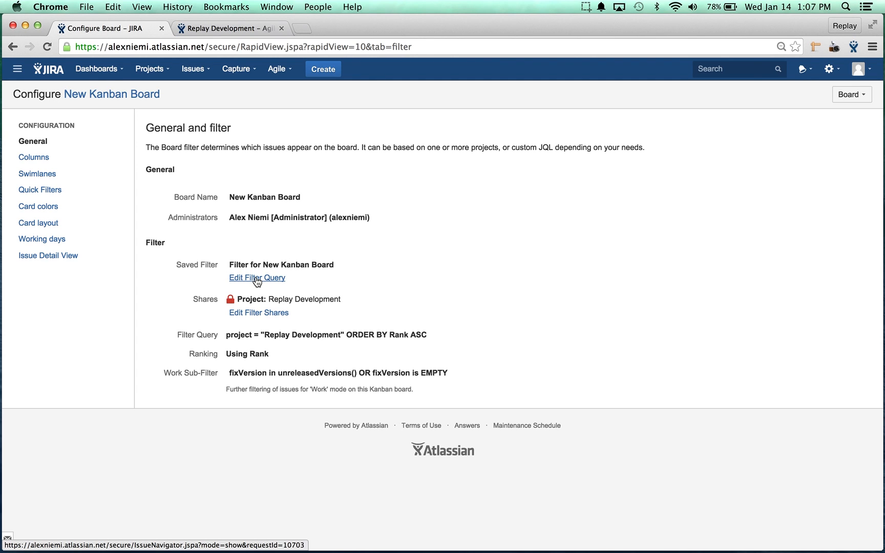
Add AND component = "Node Back-End" to the board filter's JQL and begin Save as.
click(256, 277)
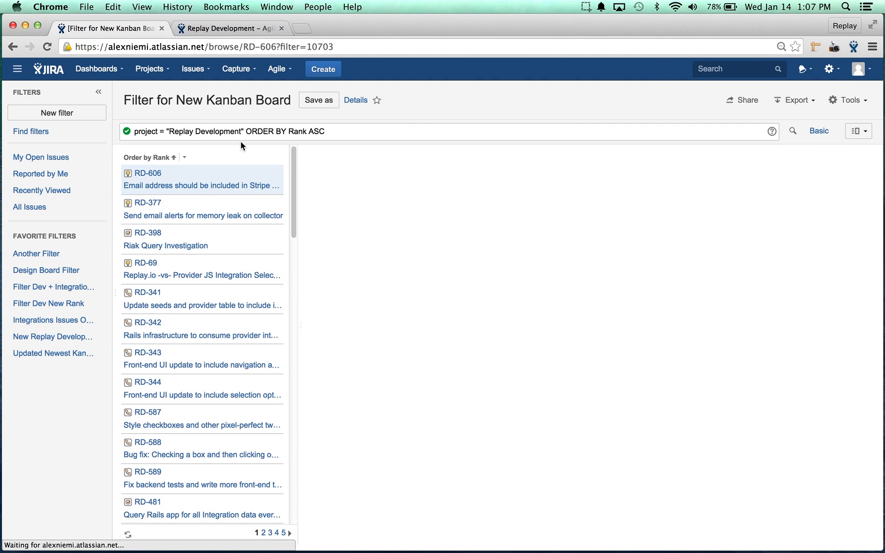
click(147, 173)
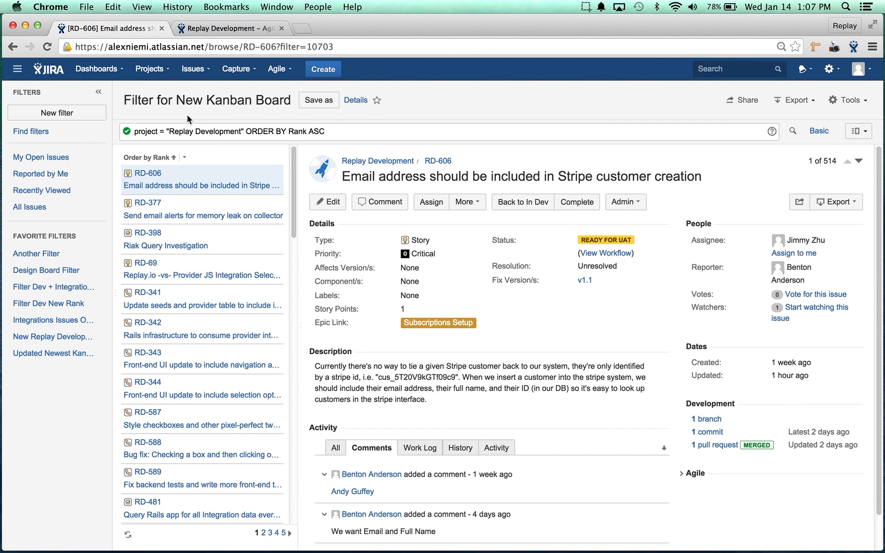
double_click(198, 131)
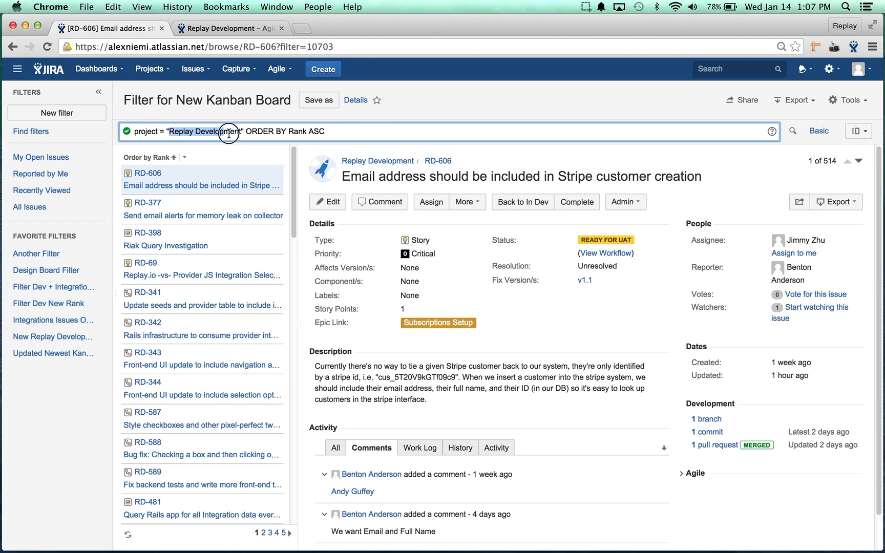
mouse_move(255, 152)
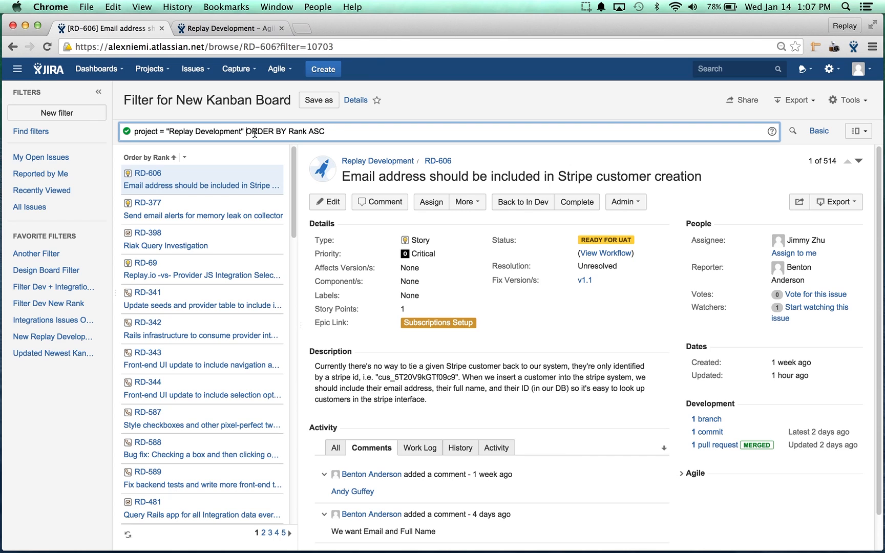
text(AND)
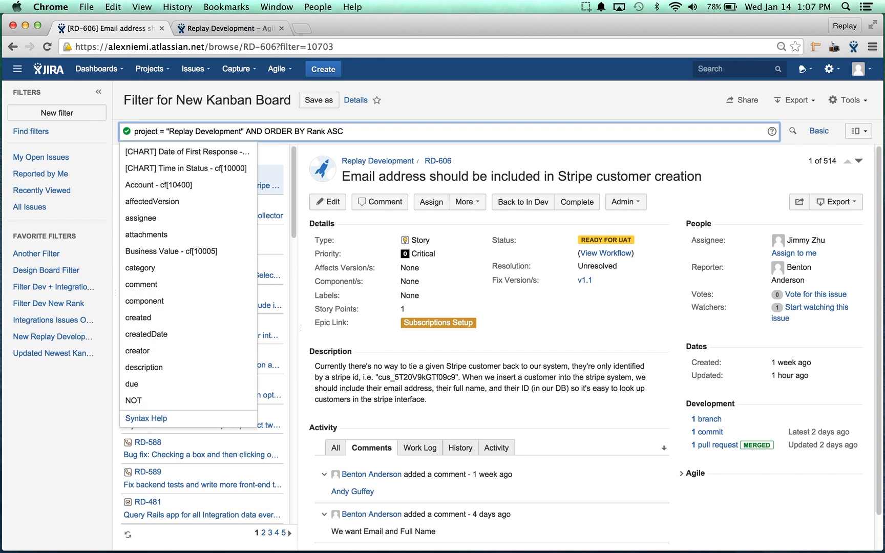
text(component = ")
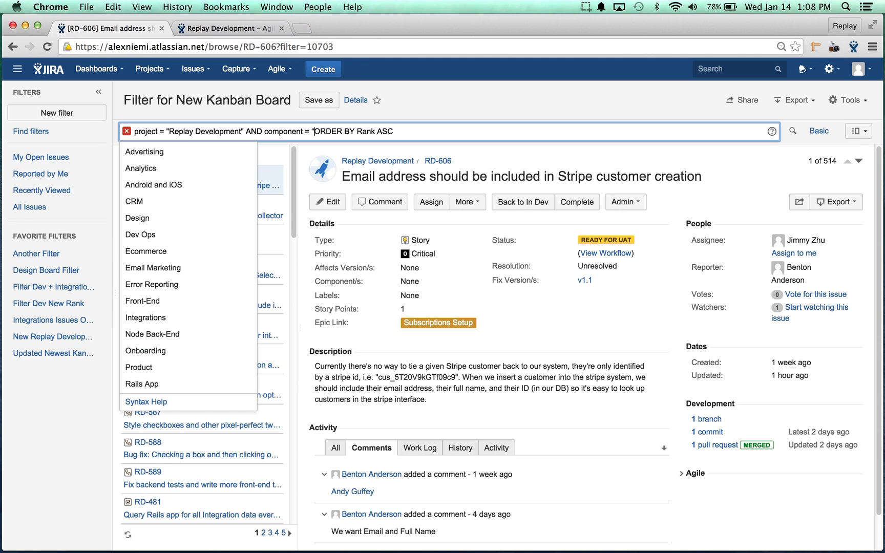
mouse_move(169, 334)
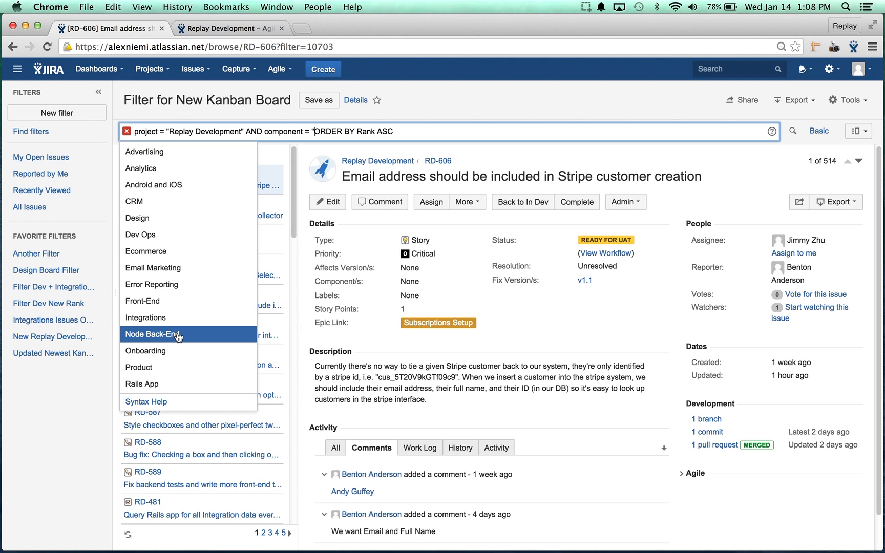
click(151, 333)
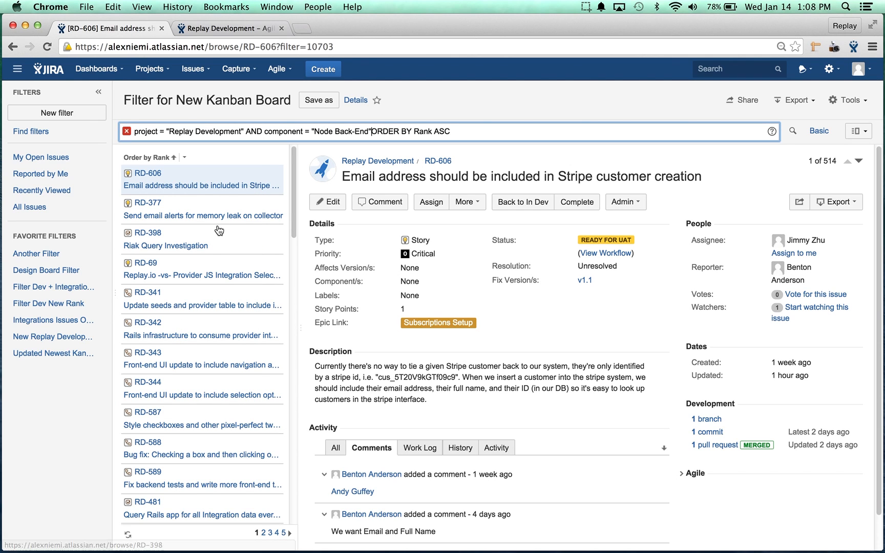
click(365, 131)
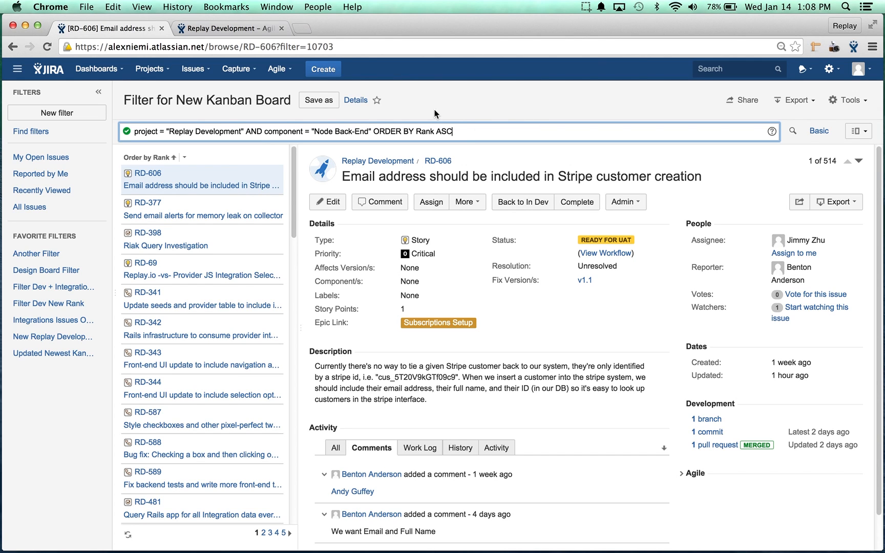
click(317, 101)
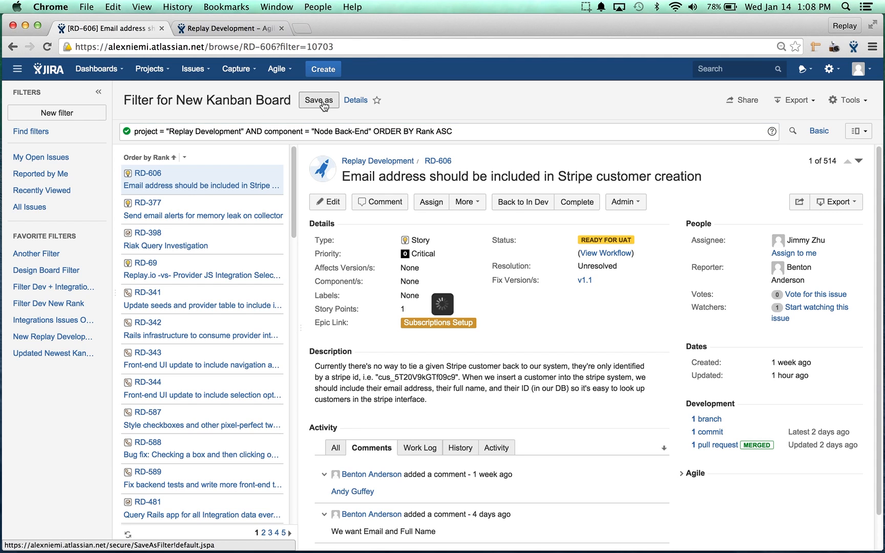
Name the new filter 'Updated New Kanban Board Filter' and submit it.
click(318, 100)
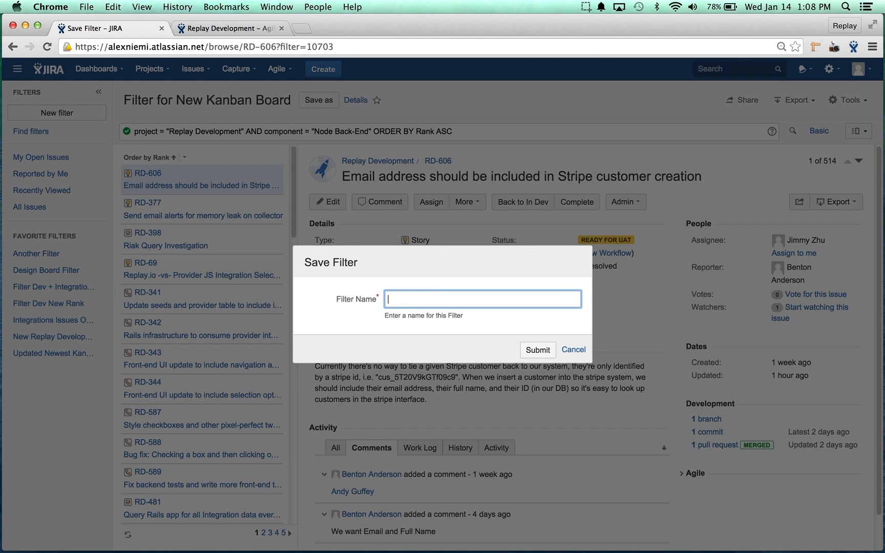
text(Updated N)
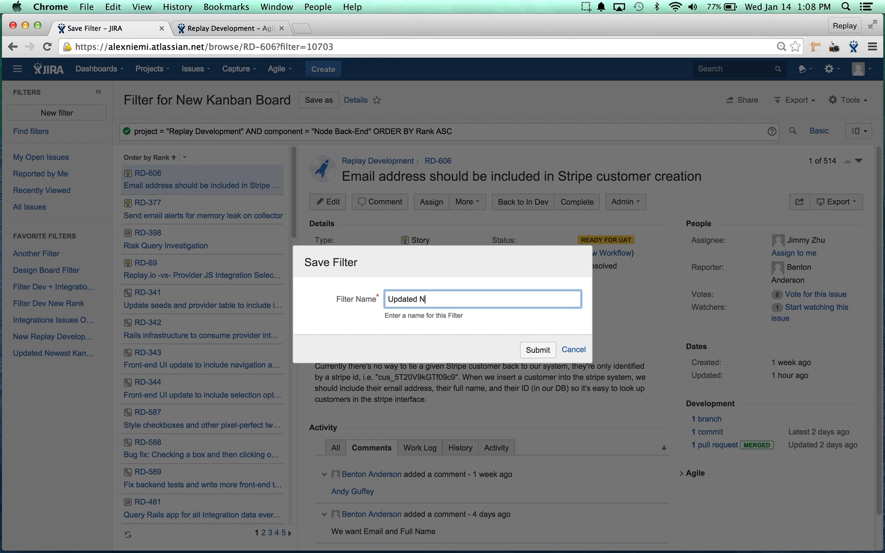
text(ew Kanban)
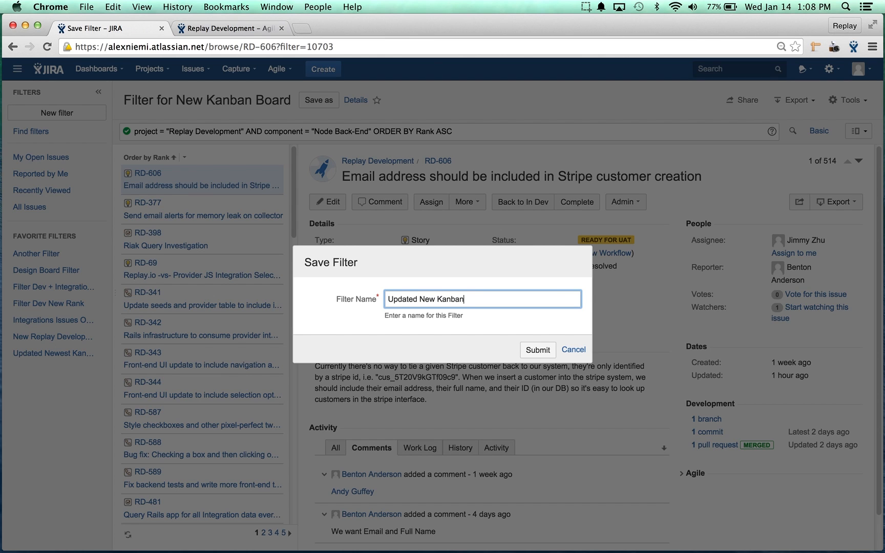
text(Board Filt)
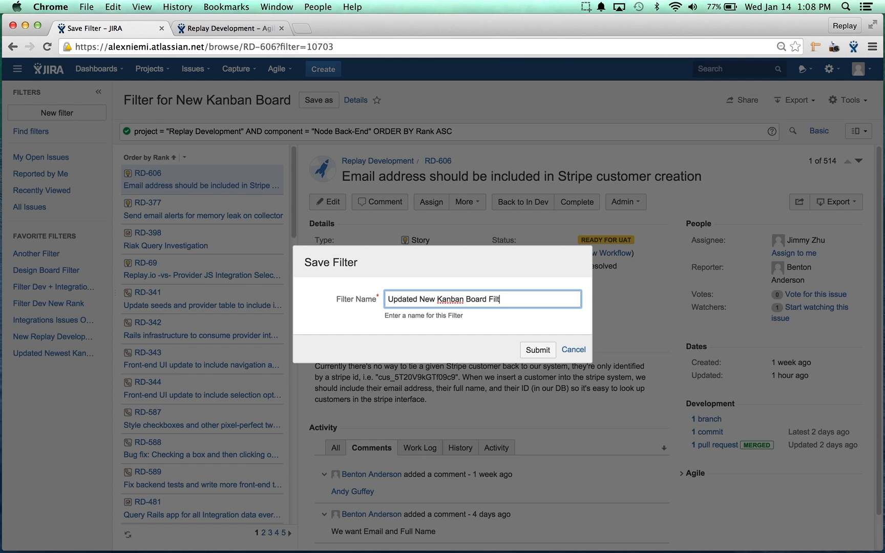
click(536, 349)
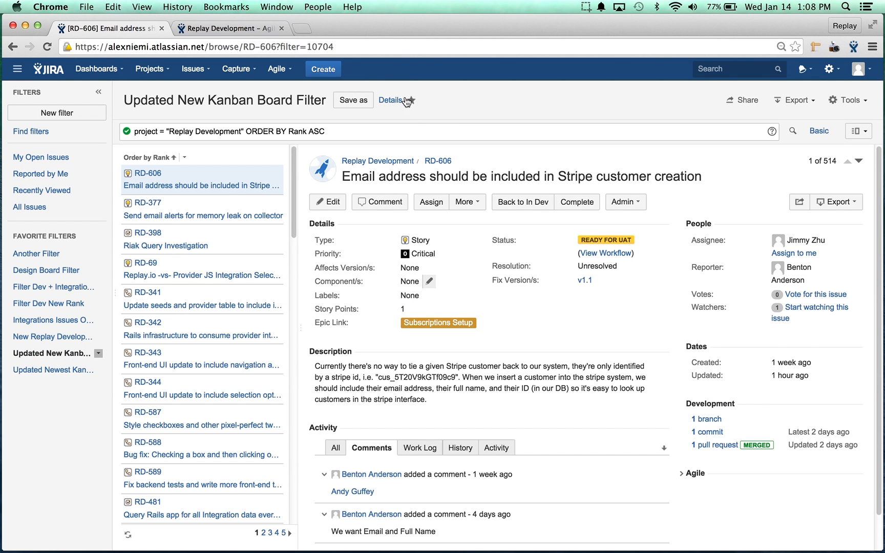
mouse_move(550, 109)
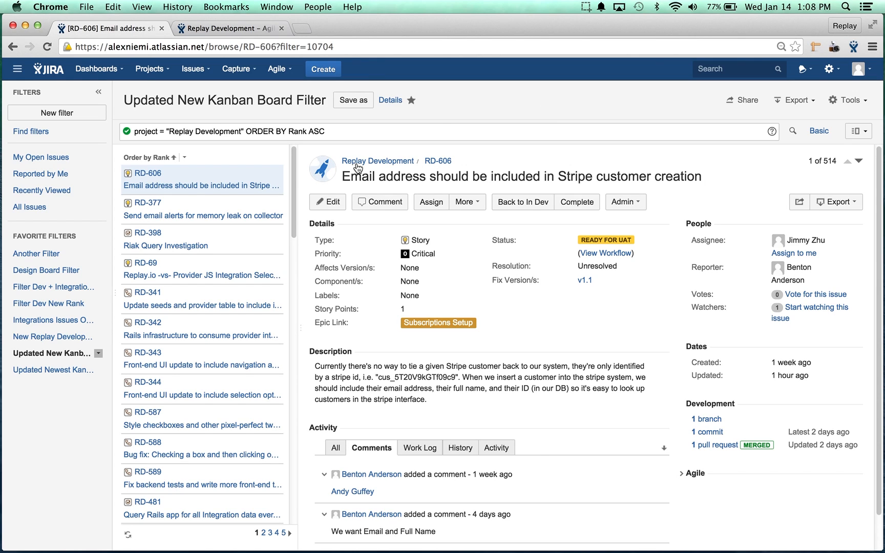
mouse_move(430, 120)
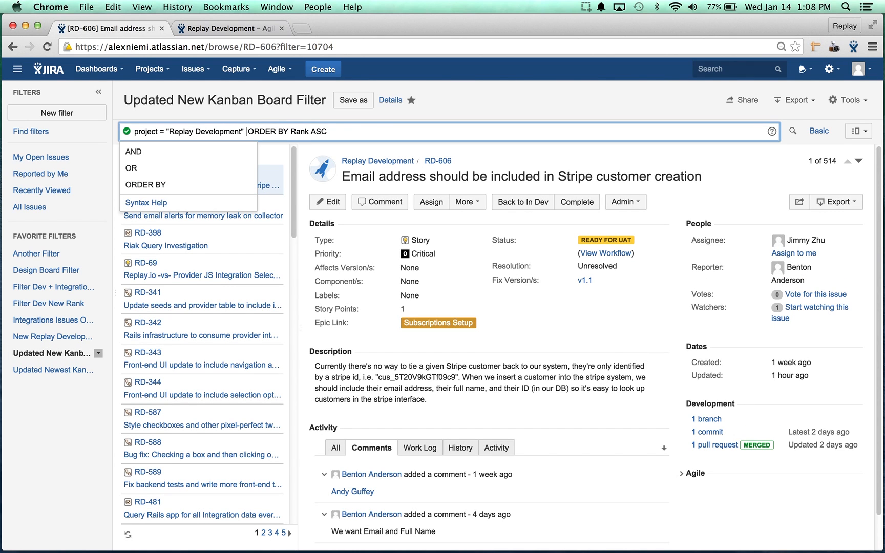
Re-apply the Node Back-End component clause, save, and load the Updated New Kanban Board Filter results.
text(AND component = ")
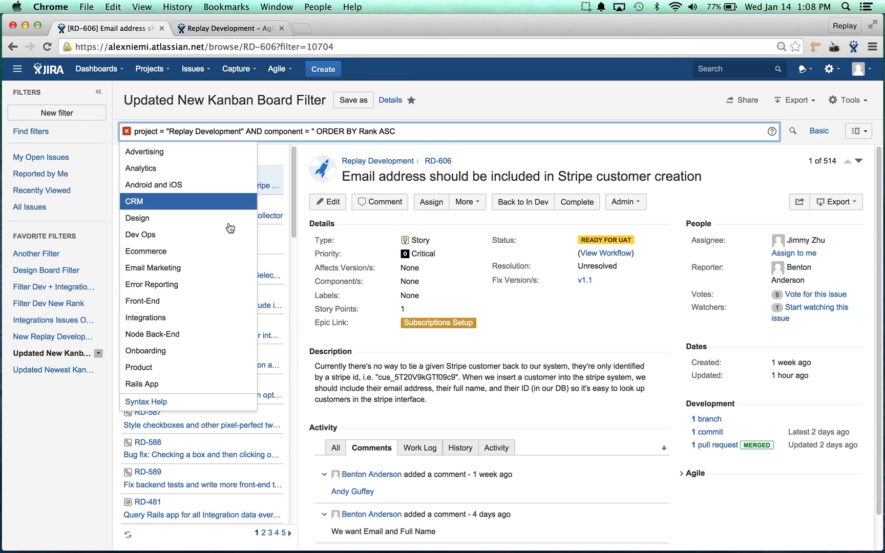
click(153, 334)
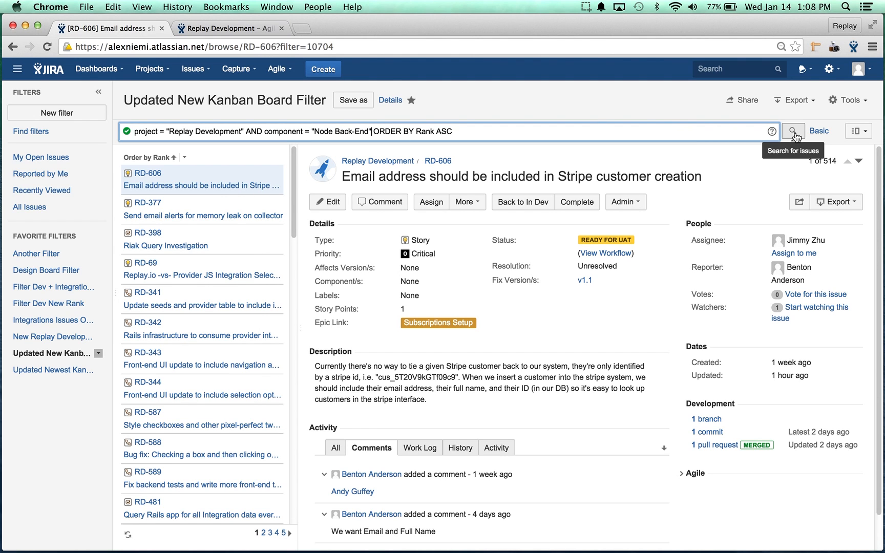
click(794, 131)
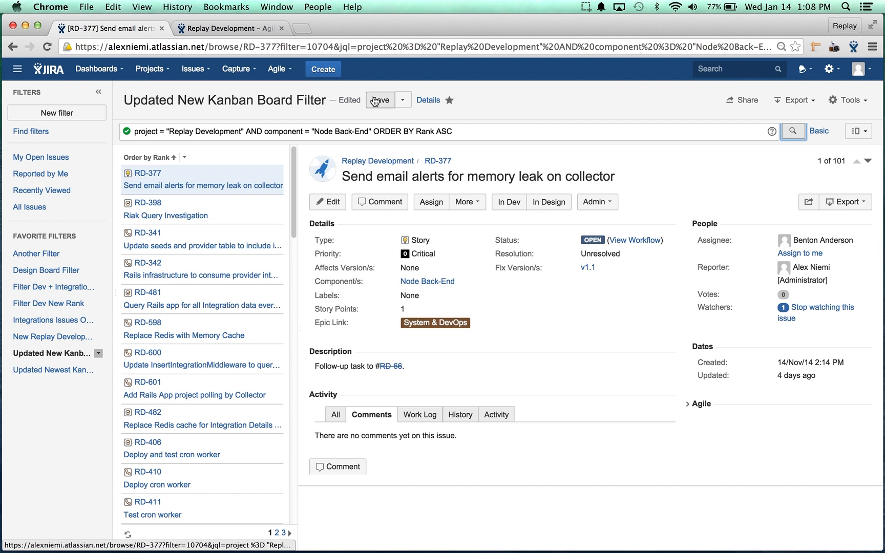
click(379, 101)
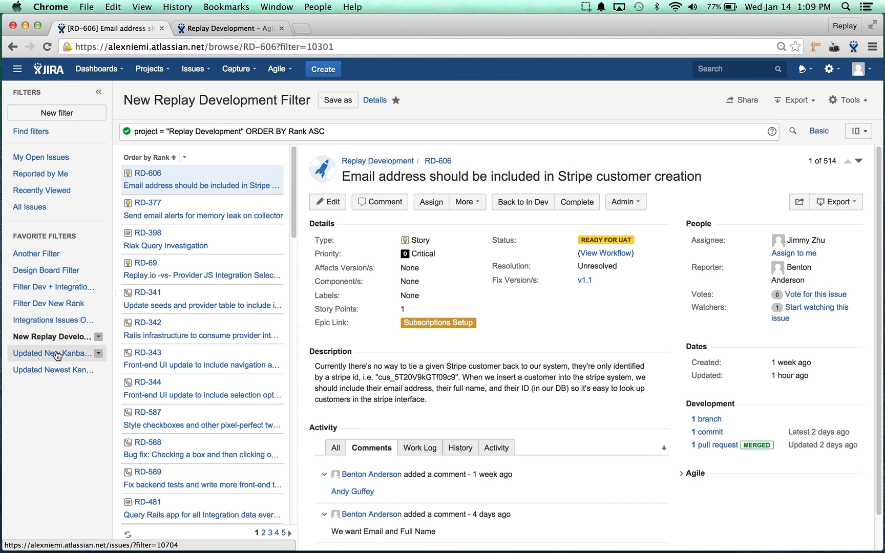
click(51, 352)
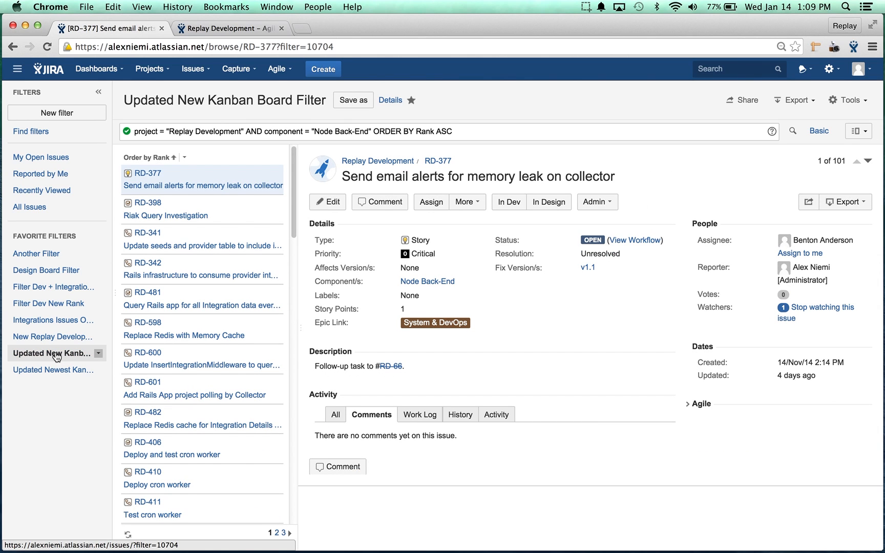
mouse_move(98, 69)
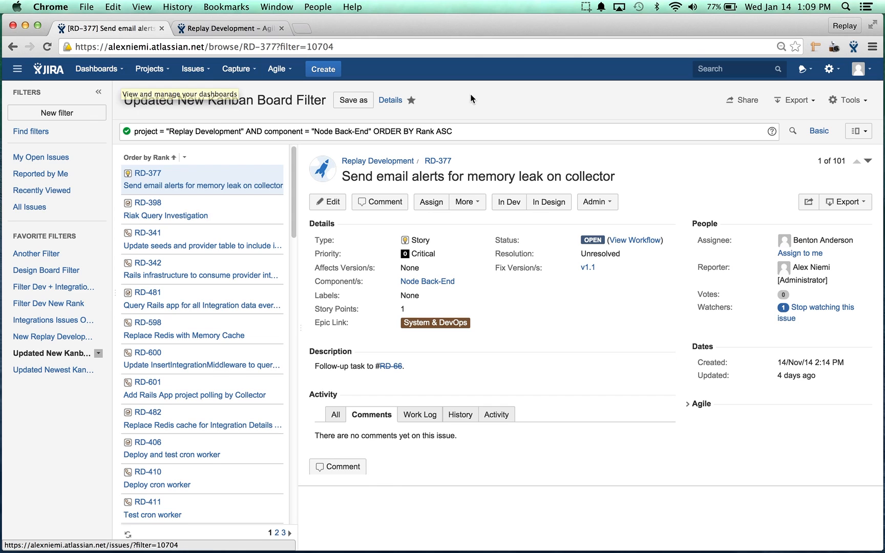
Return to the New Kanban Board via the Agile menu and select a card.
click(830, 69)
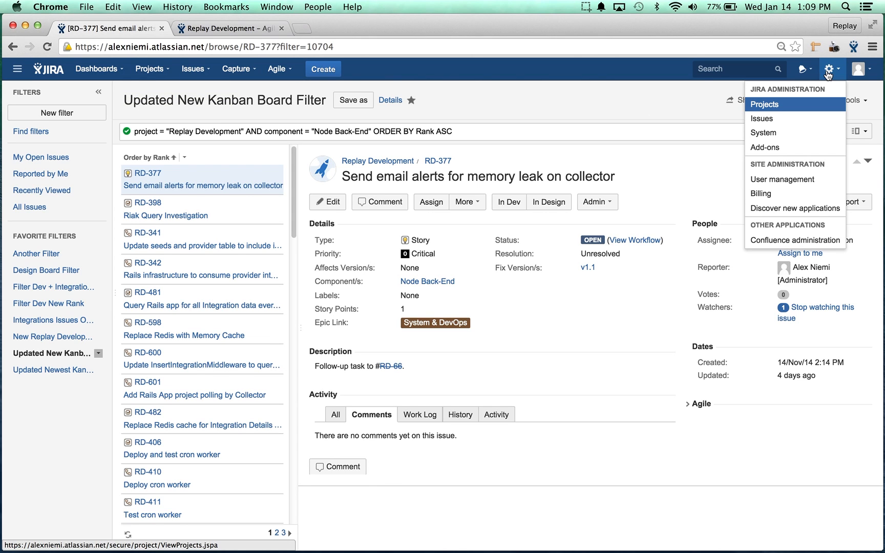
click(277, 69)
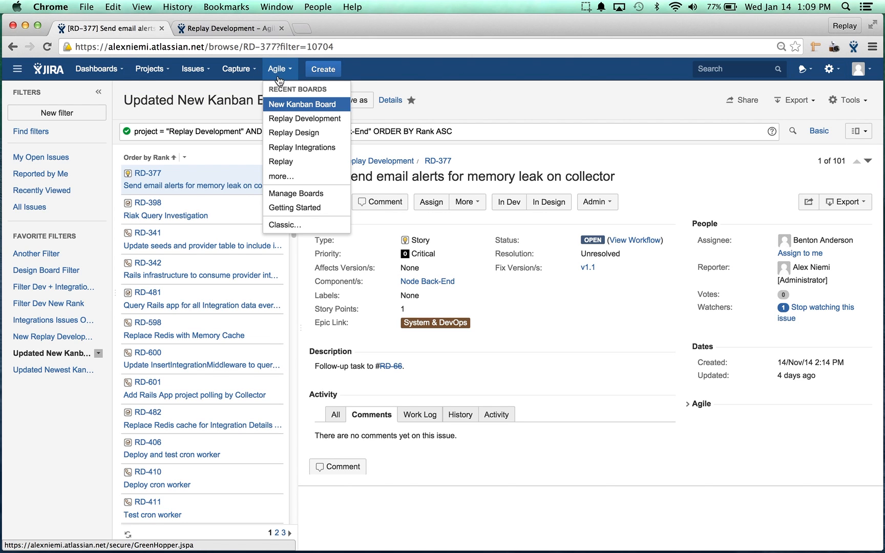
click(302, 103)
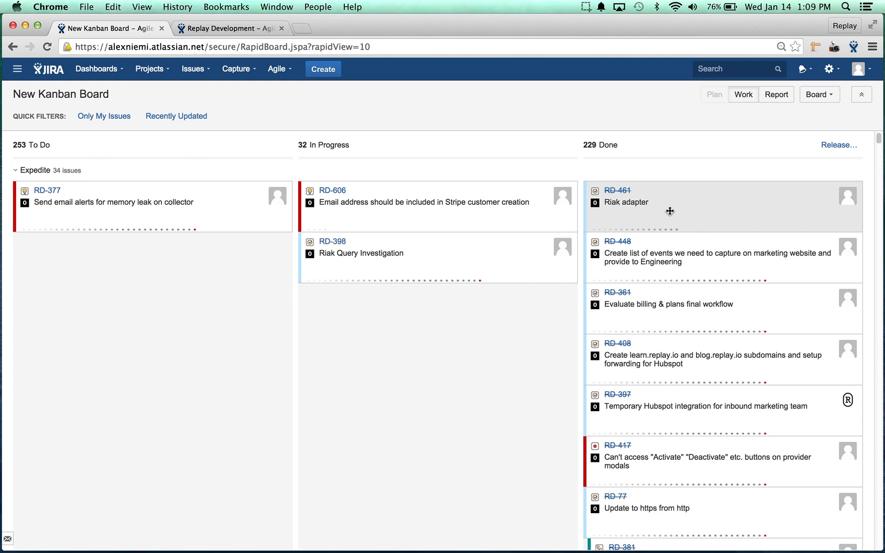
click(627, 202)
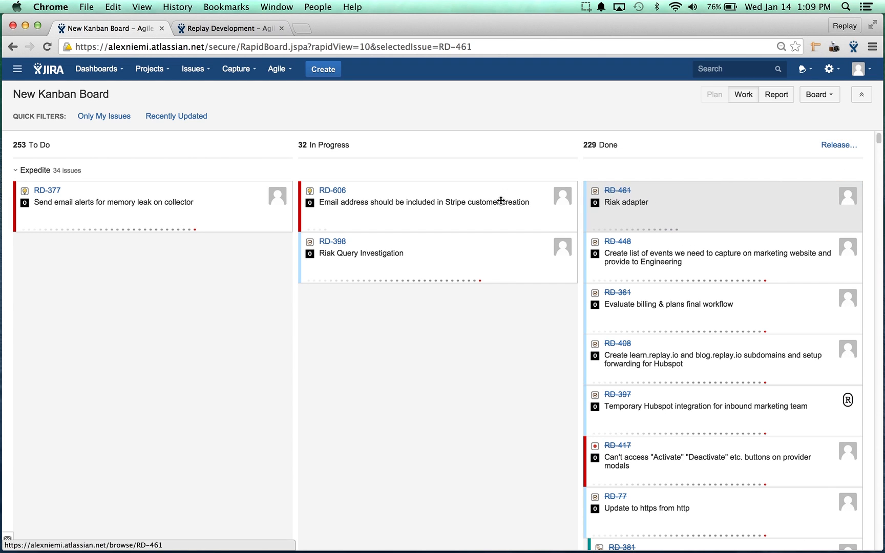
Show issue RD-606's details, start editing it, then cancel the edit.
click(333, 190)
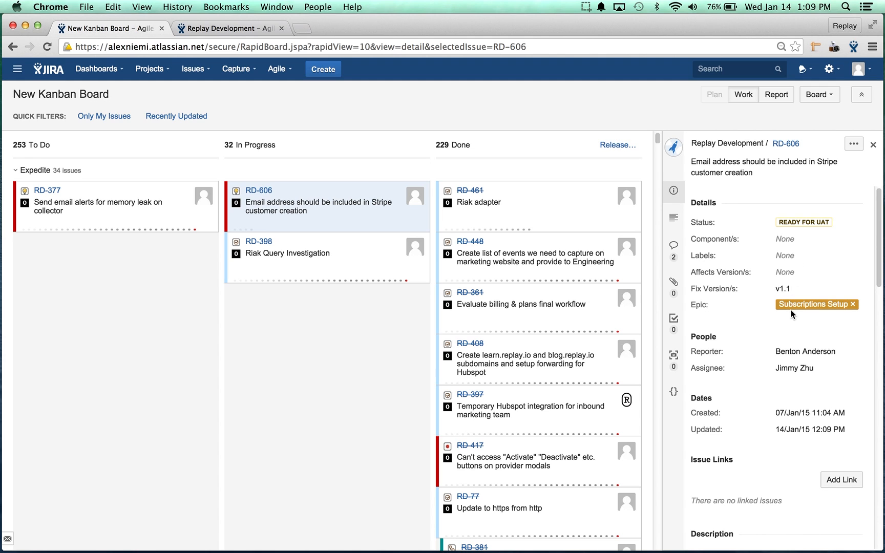
click(853, 144)
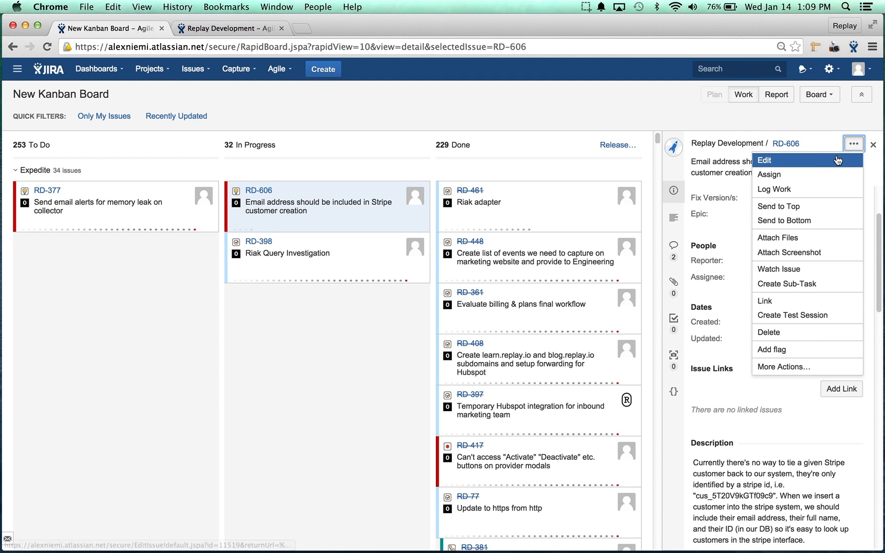
click(765, 160)
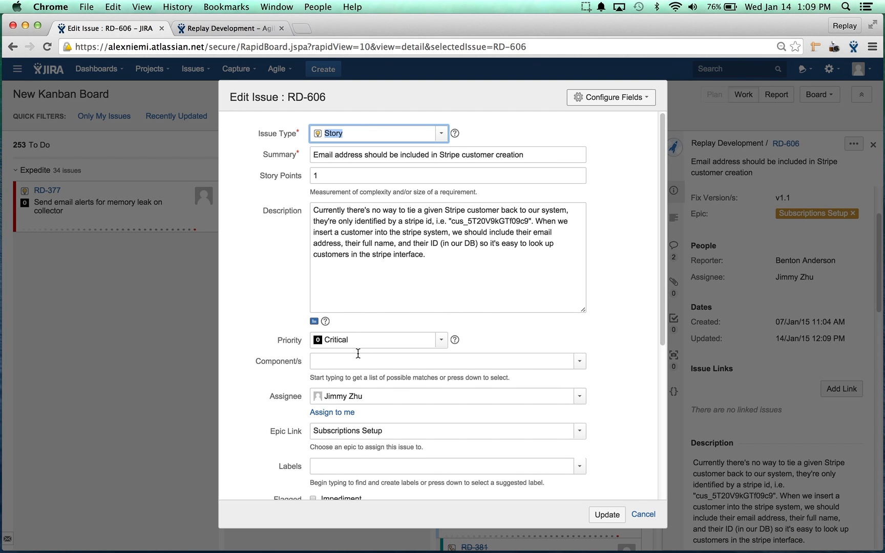
scroll(down, 3)
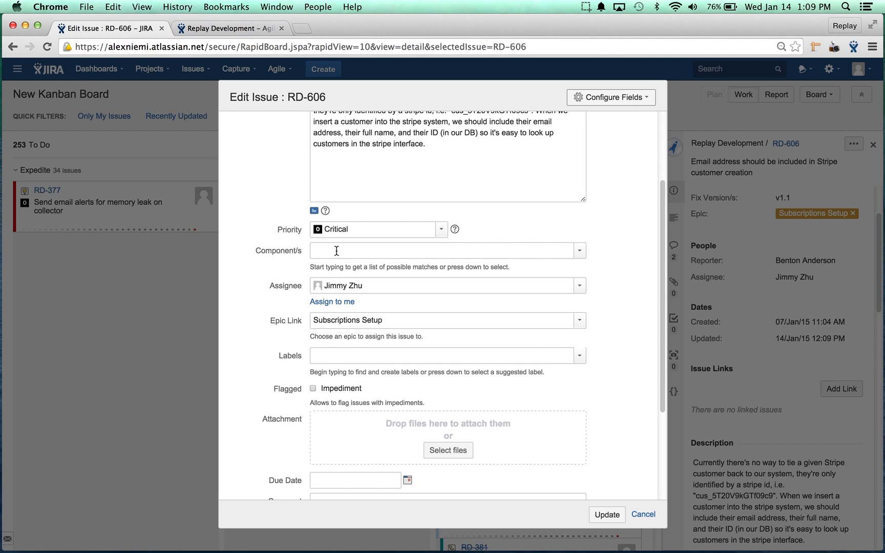
click(642, 514)
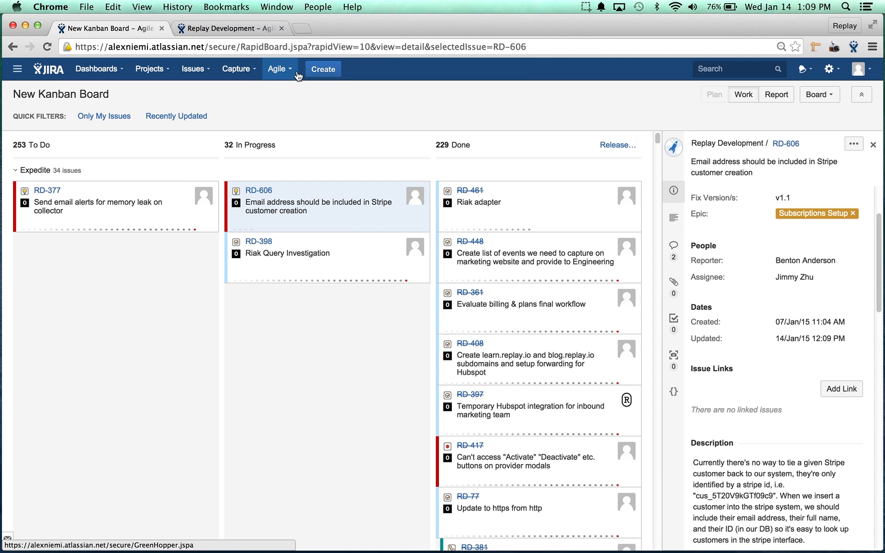
mouse_move(819, 94)
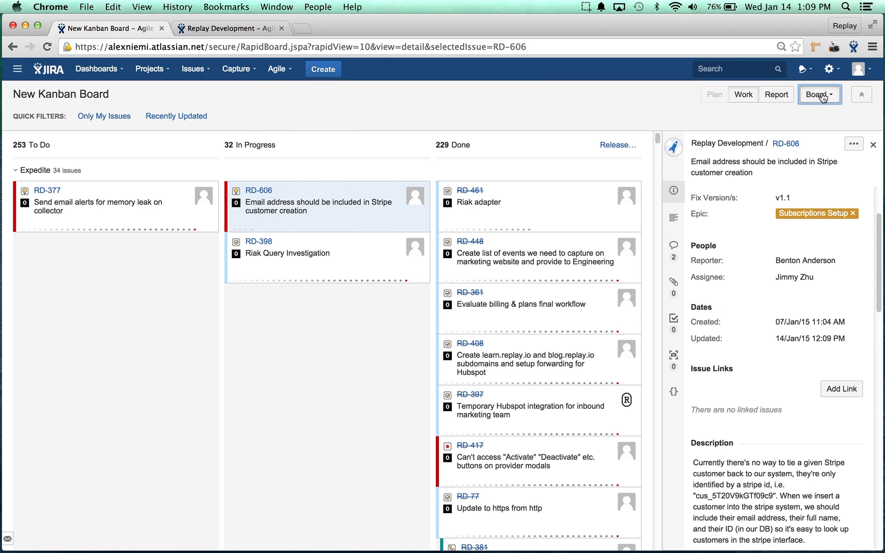
In Board > Configure, set the Saved Filter to Updated New Kanban Board Filter.
click(817, 94)
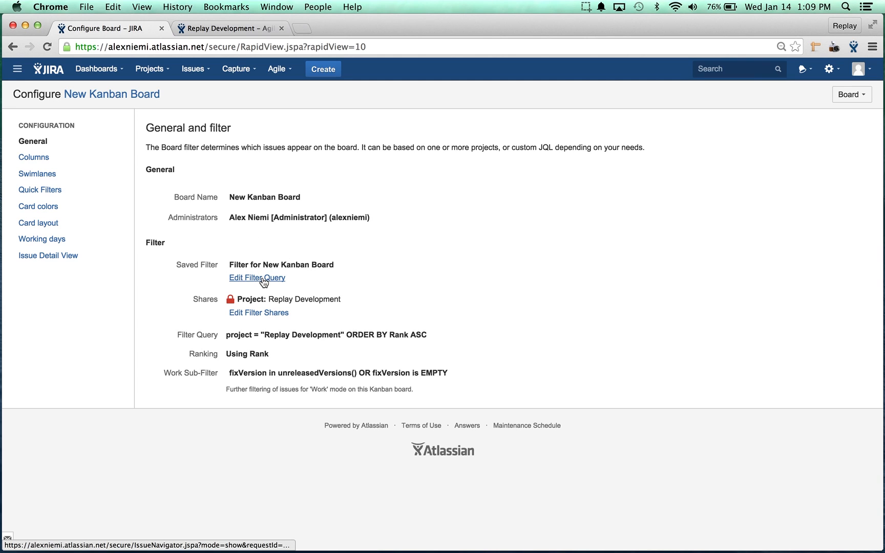
mouse_move(378, 270)
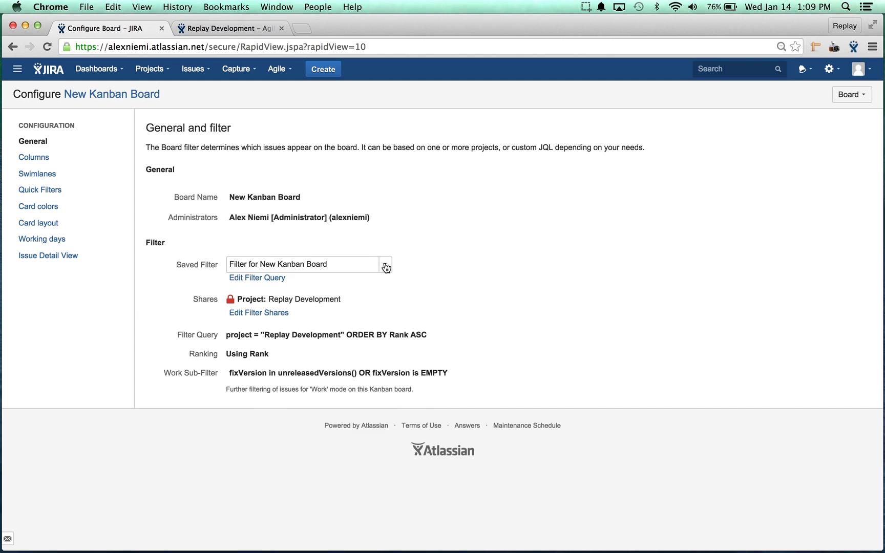
click(385, 264)
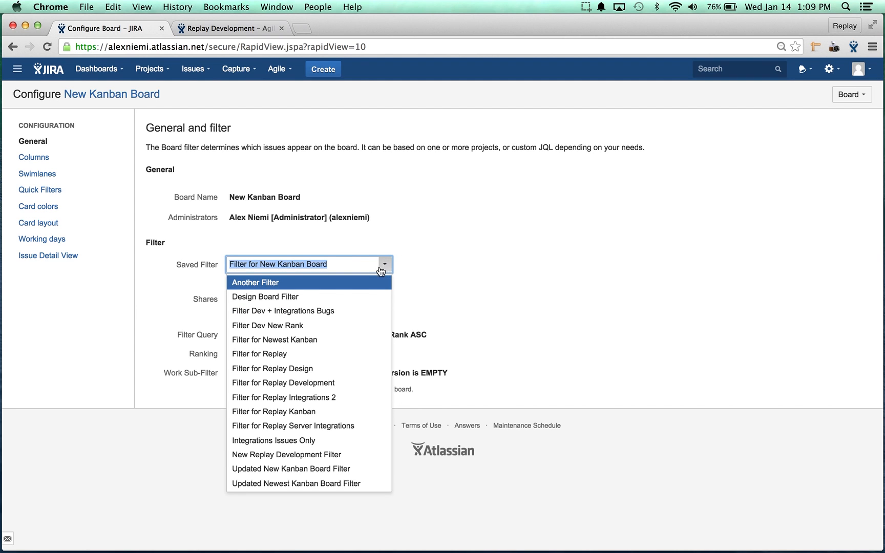
mouse_move(308, 468)
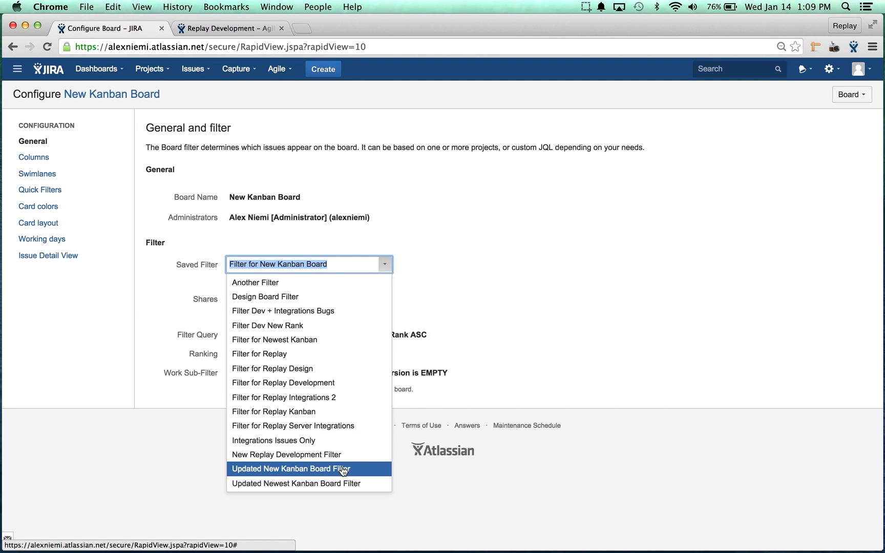
click(289, 469)
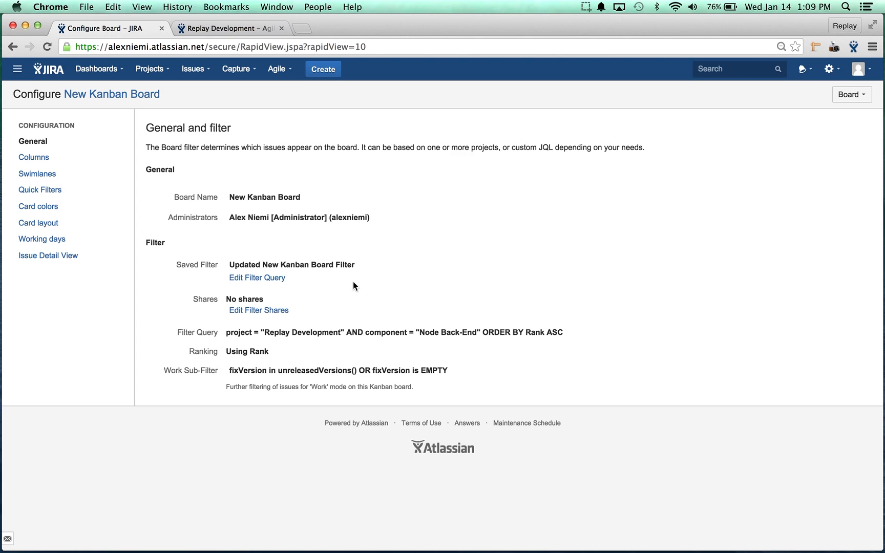
mouse_move(288, 269)
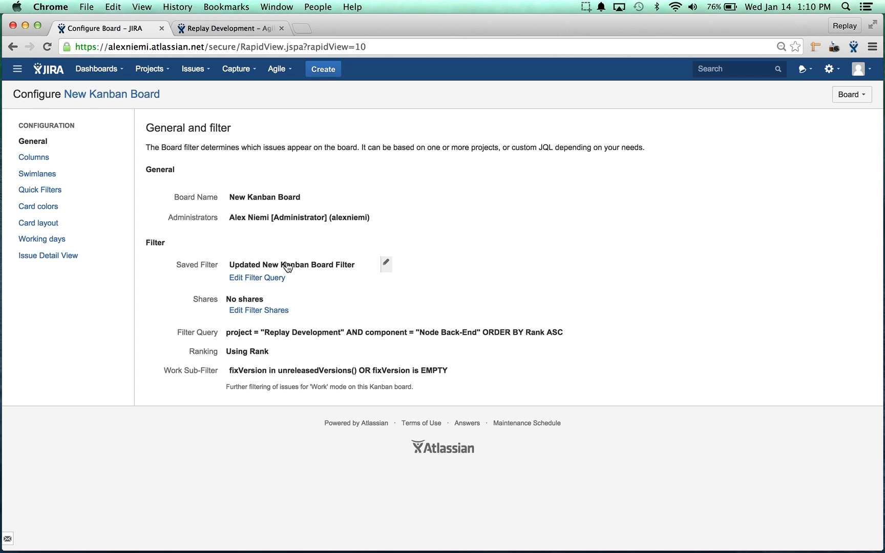
mouse_move(261, 242)
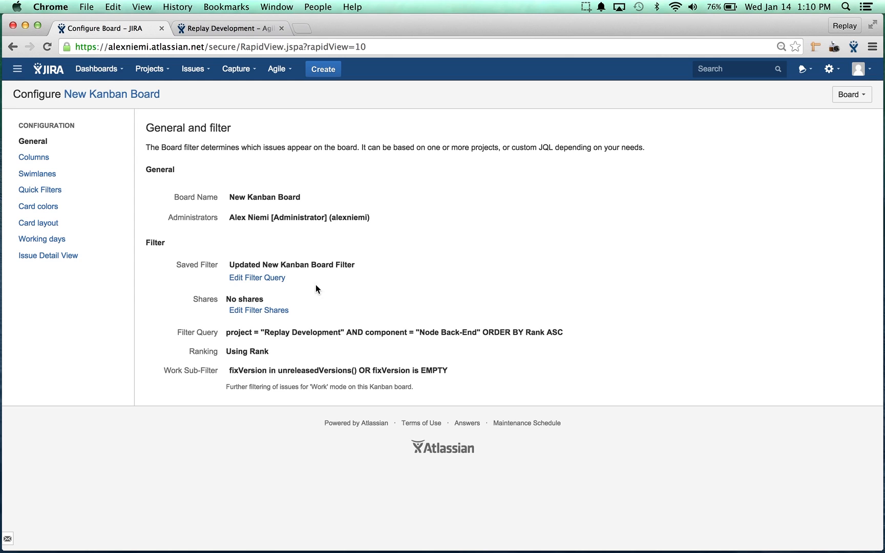
mouse_move(231, 298)
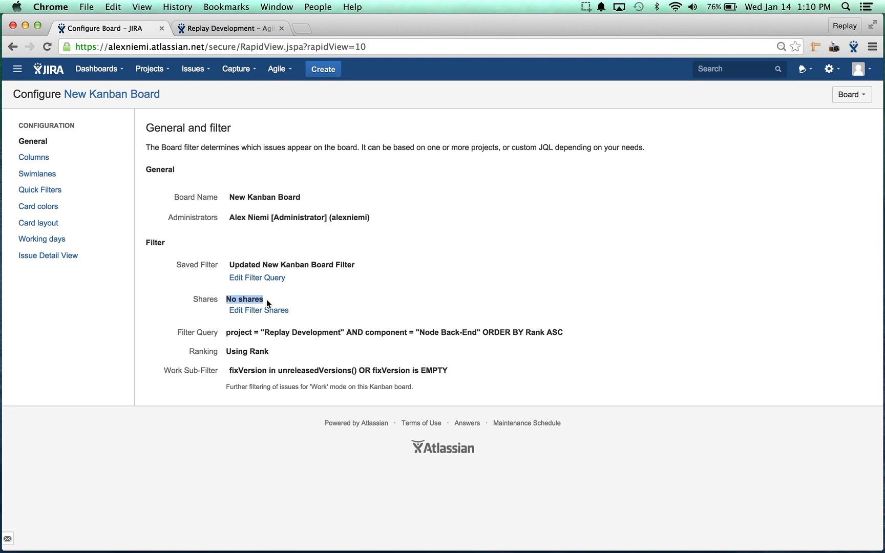
click(149, 68)
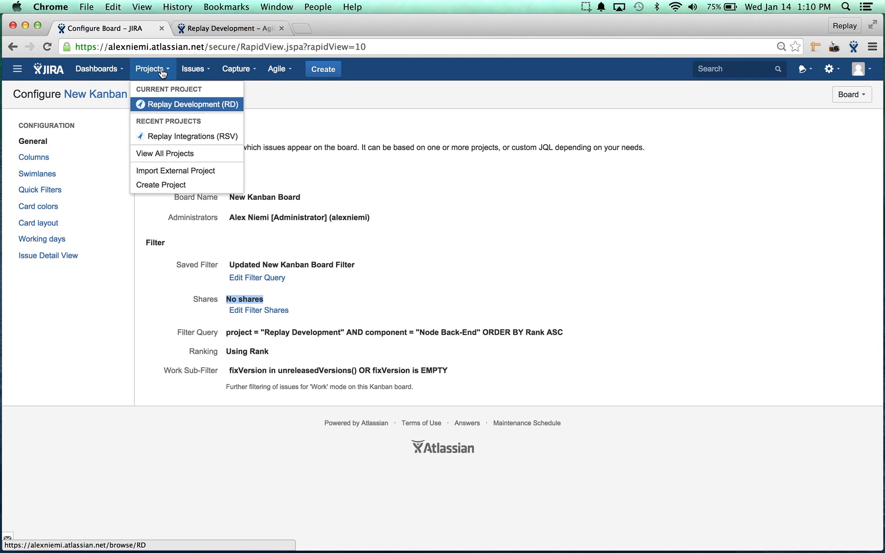
click(279, 68)
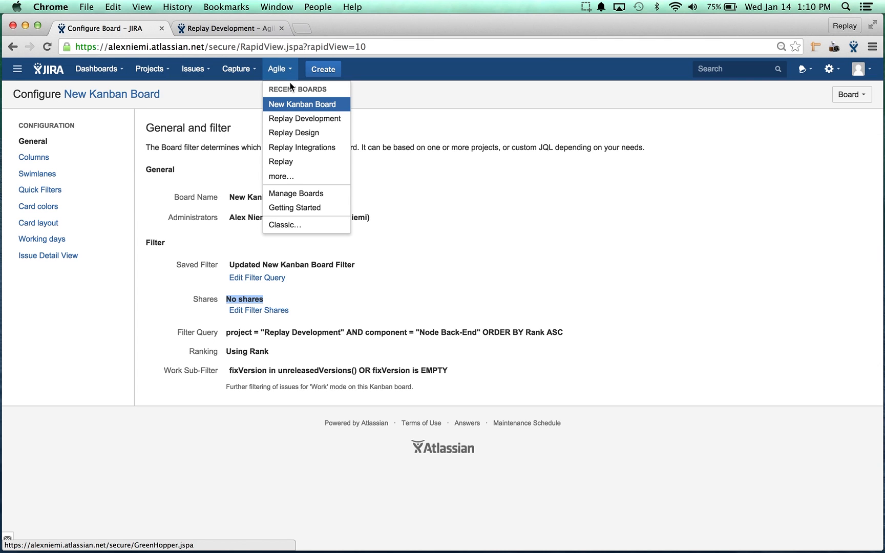
mouse_move(314, 108)
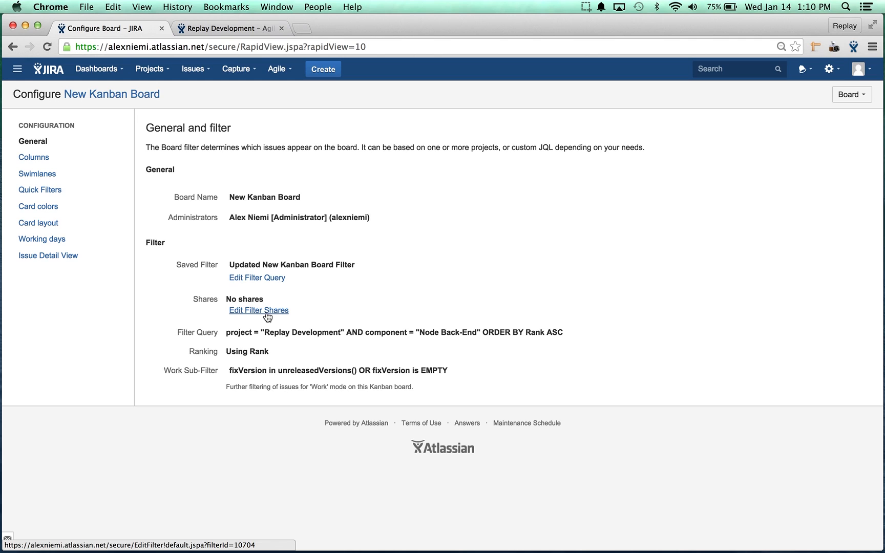
click(258, 310)
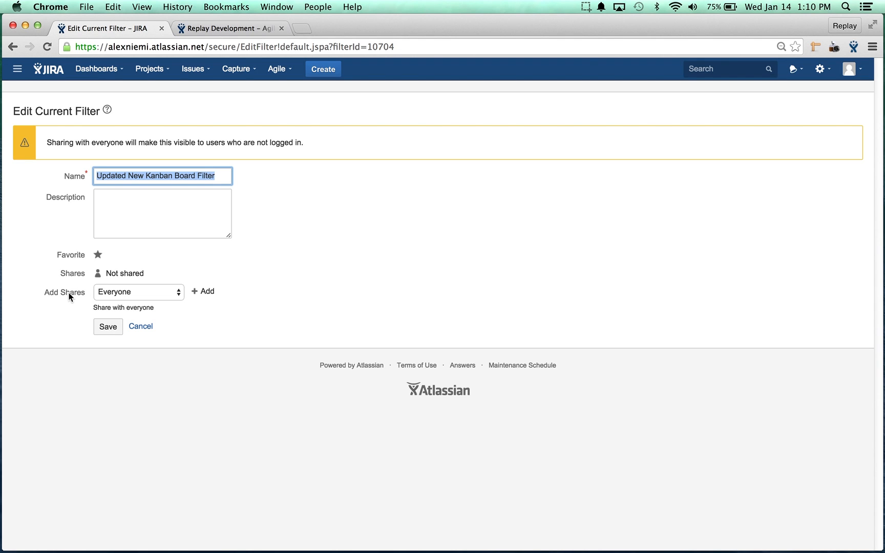
Choose Project > Replay Development > All as the filter's share target.
click(137, 291)
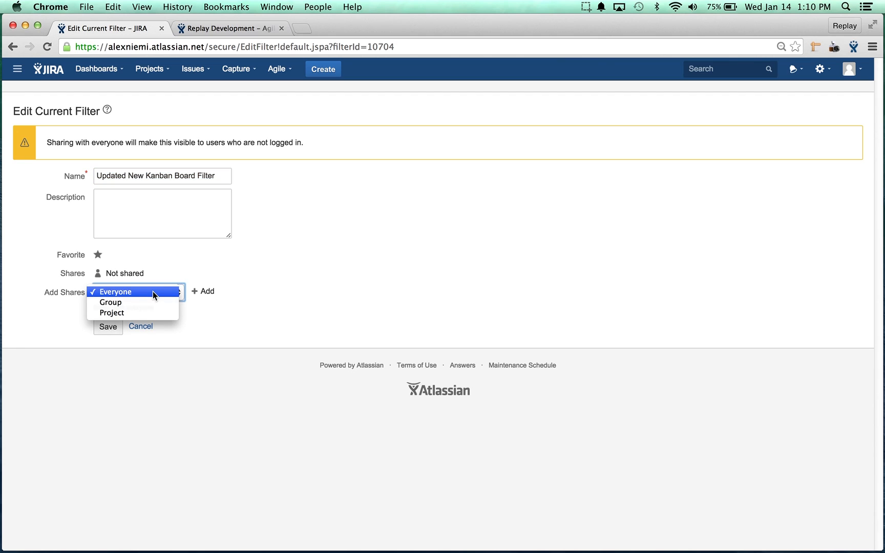
click(112, 302)
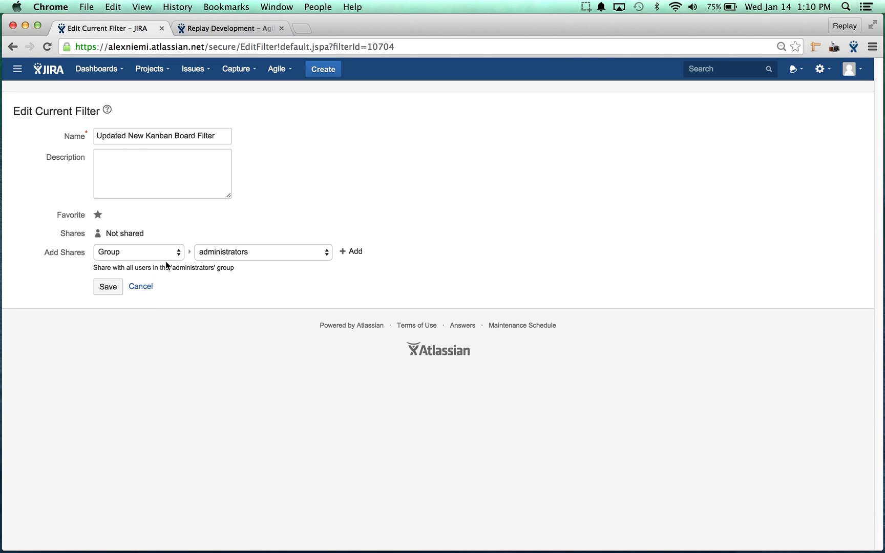
click(138, 252)
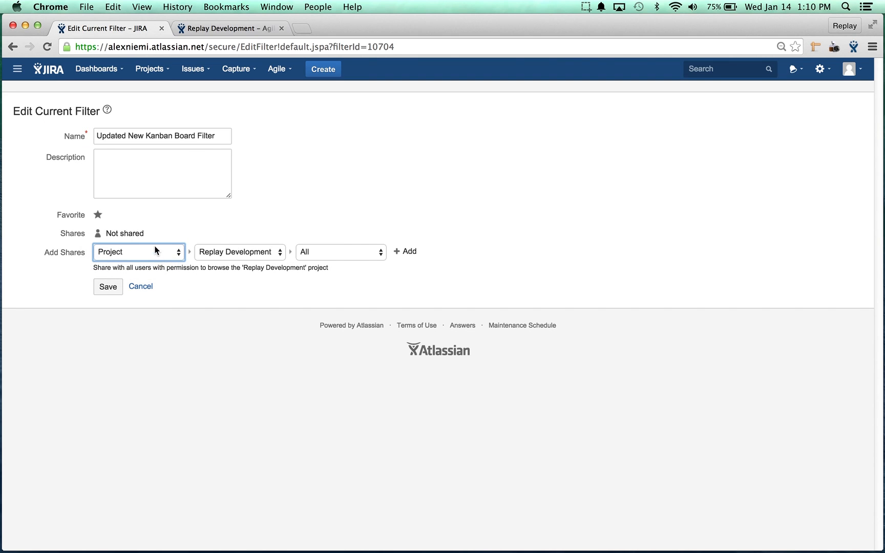
click(236, 252)
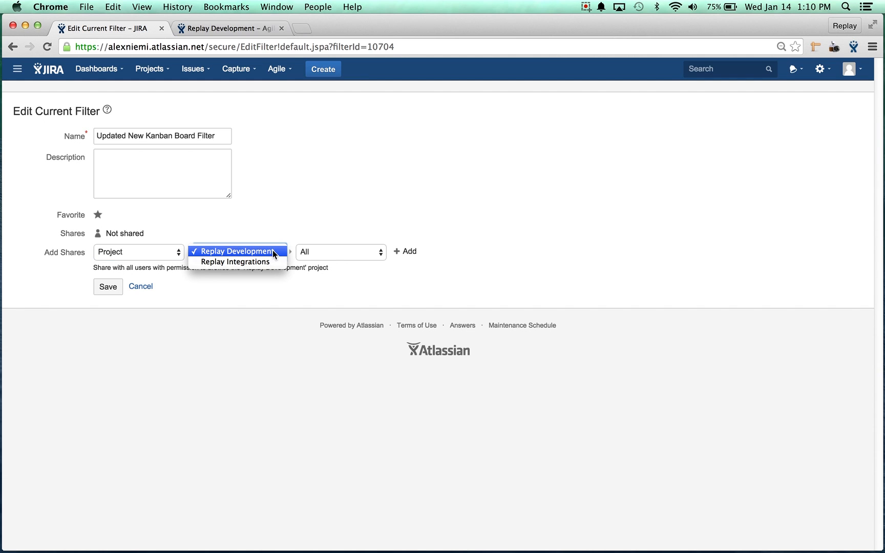
click(236, 251)
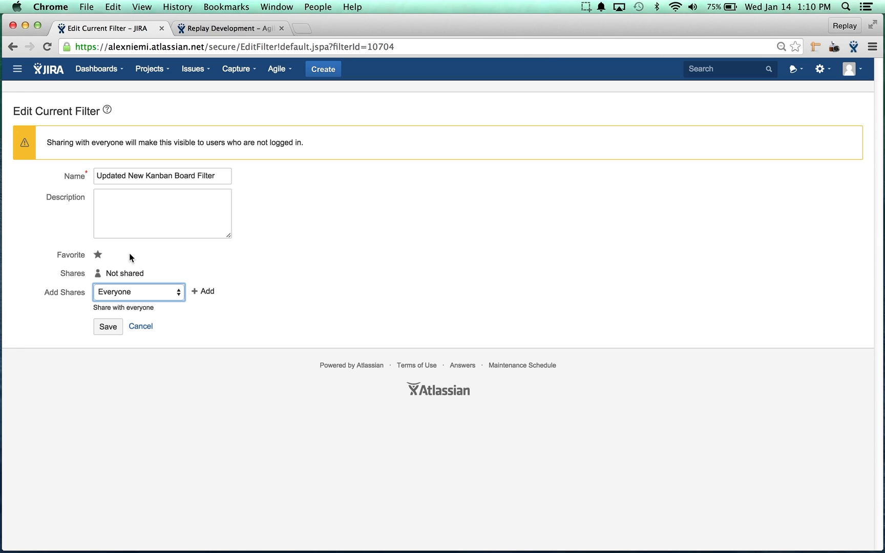
click(202, 290)
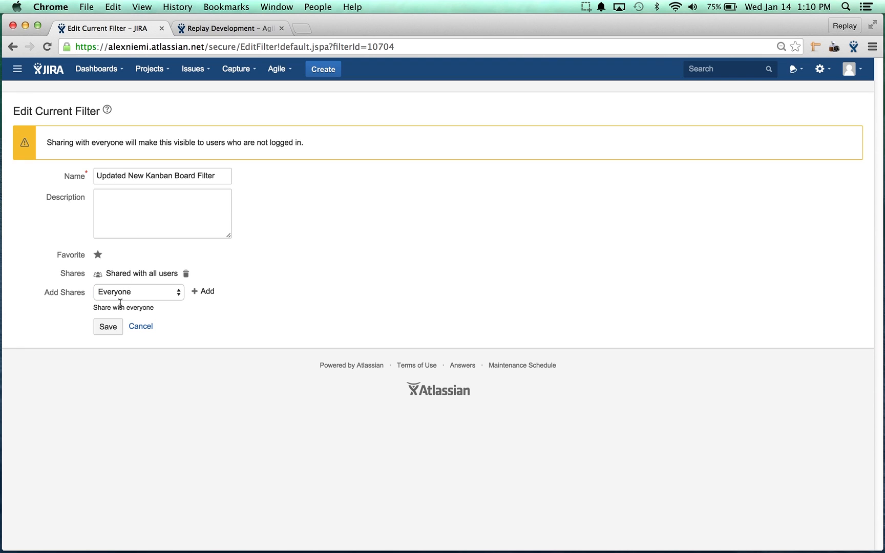
mouse_move(167, 297)
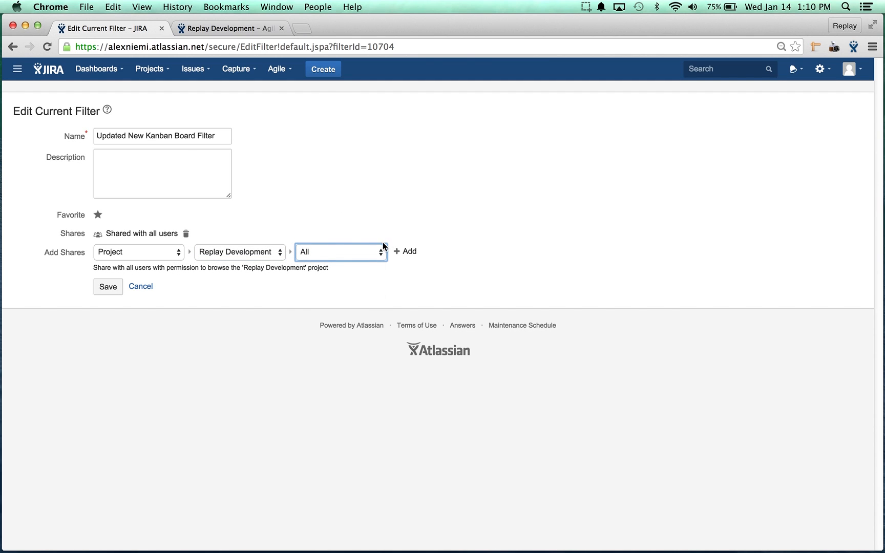
Add the Replay Development project share and save the filter.
click(404, 251)
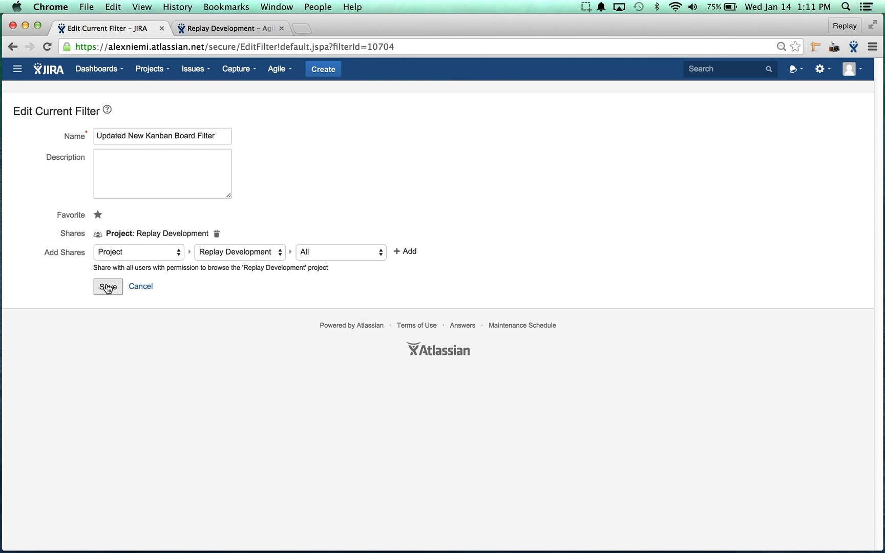
click(108, 287)
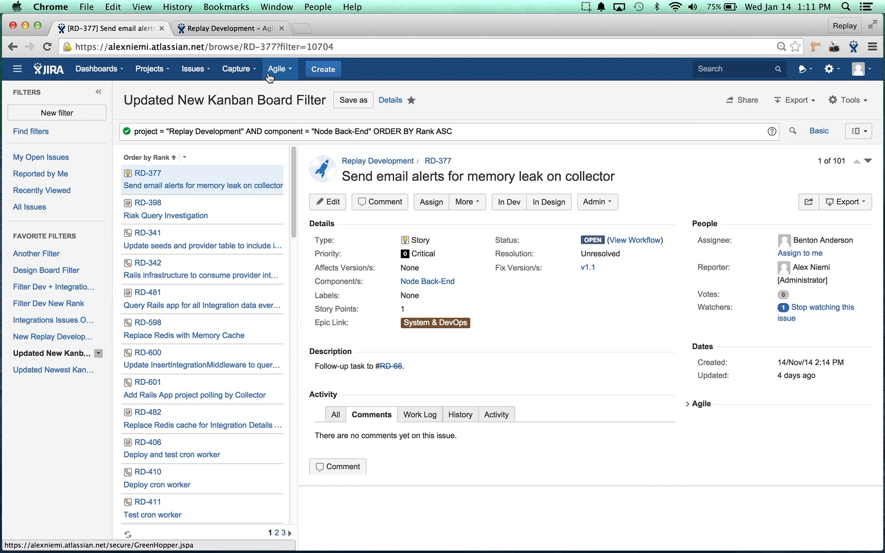
Return to the New Kanban Board and reopen the recent boards list.
click(276, 69)
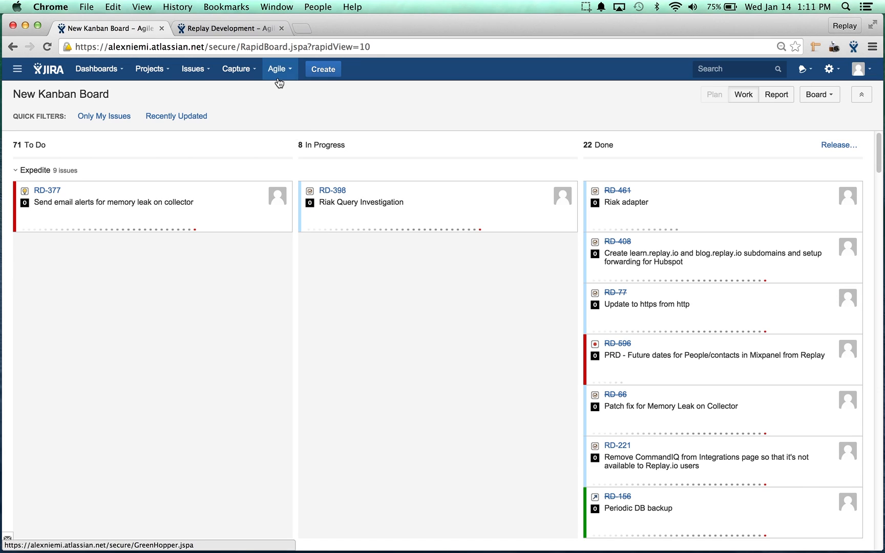
click(278, 69)
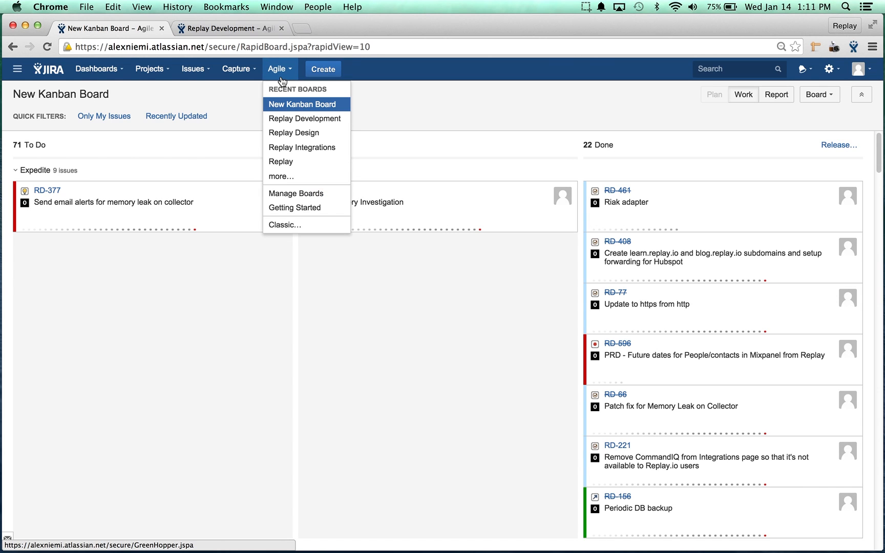
mouse_move(305, 119)
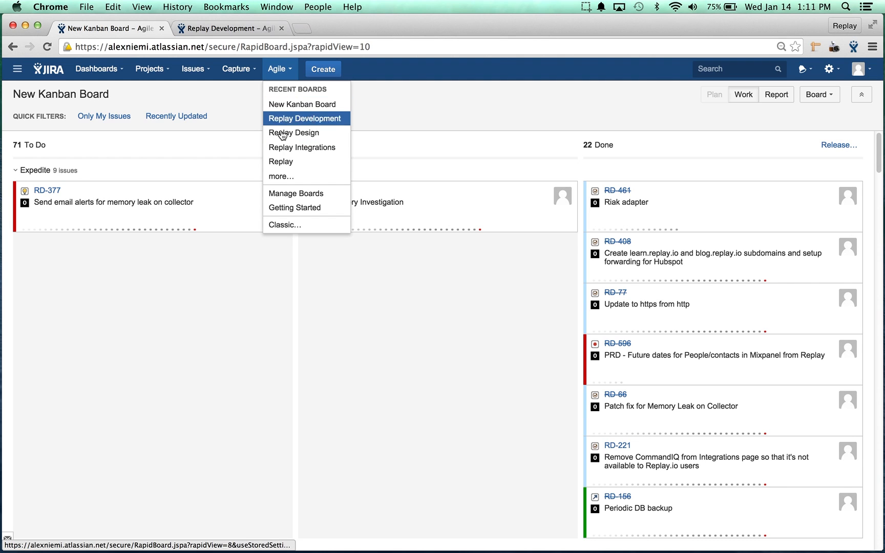
mouse_move(295, 193)
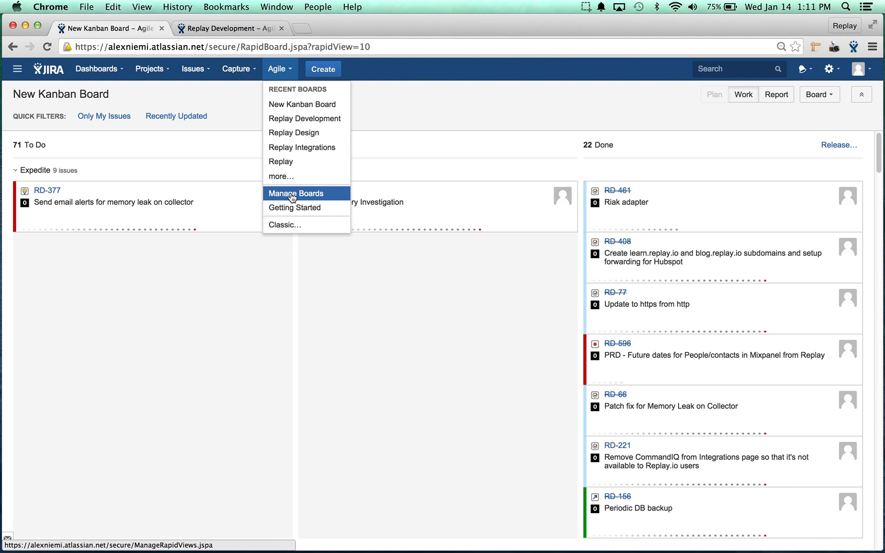
click(295, 193)
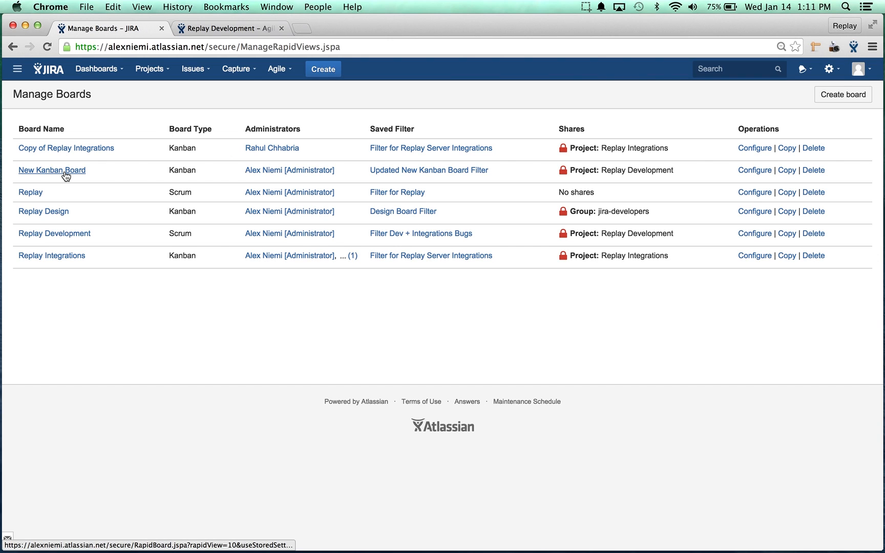
mouse_move(52, 170)
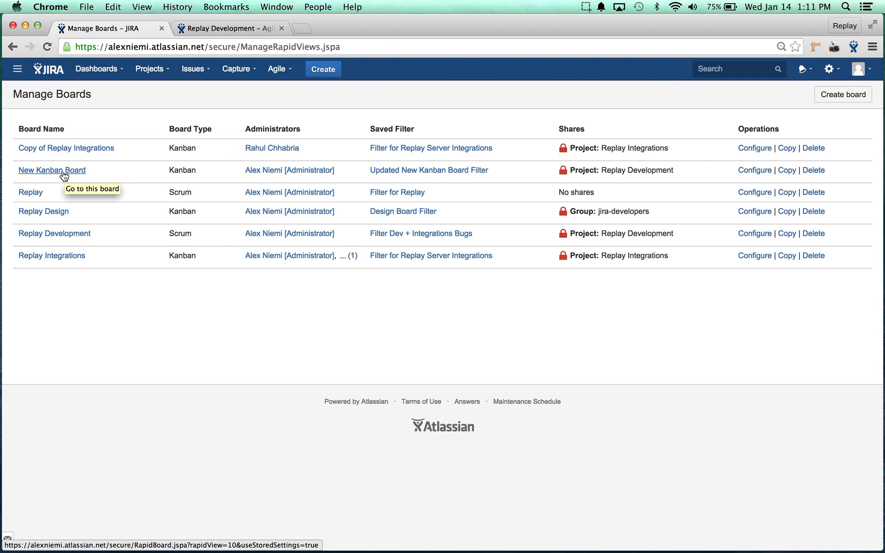
click(52, 170)
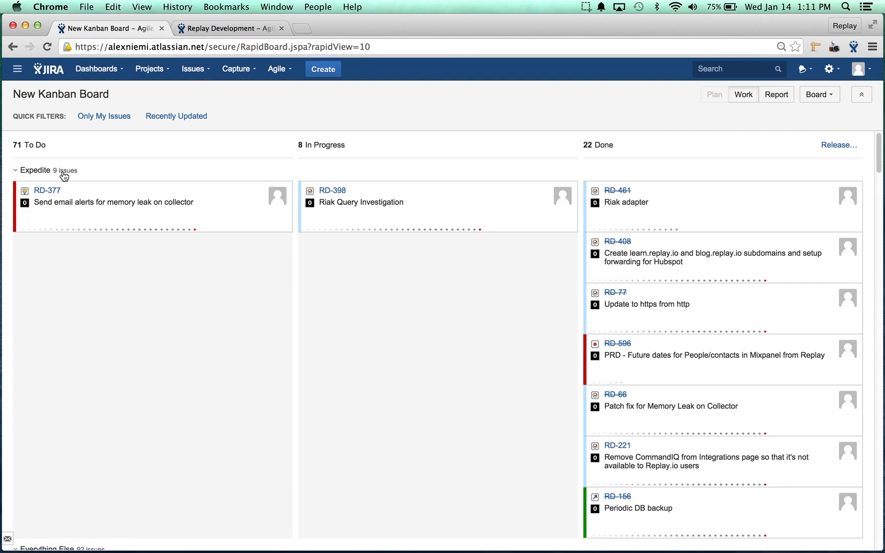
click(276, 68)
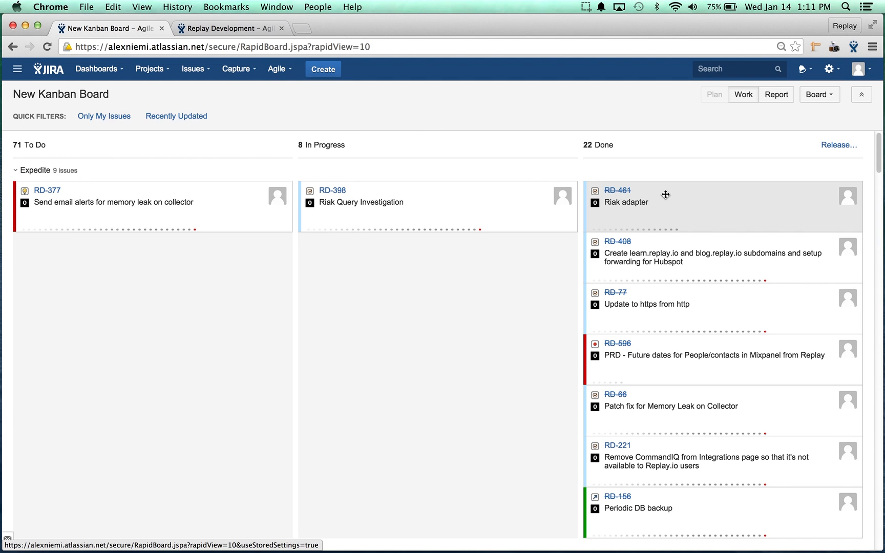
mouse_move(651, 236)
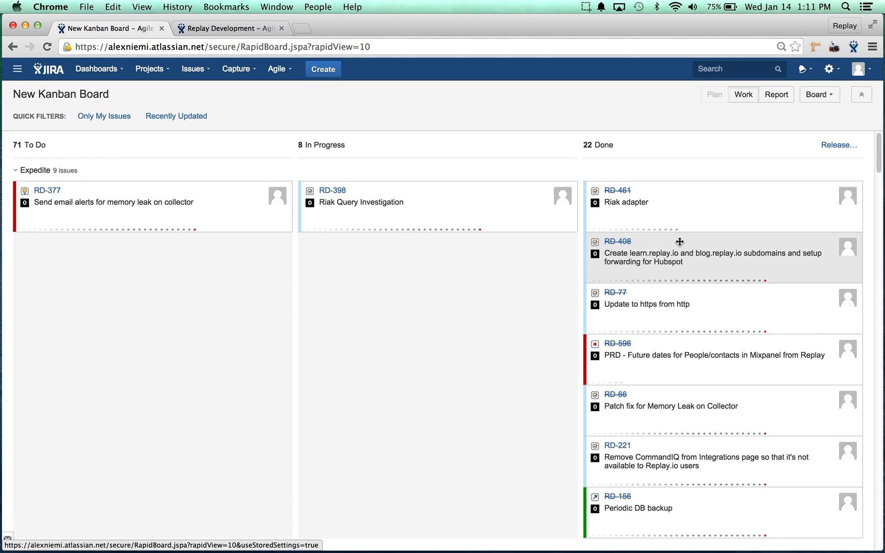
click(616, 195)
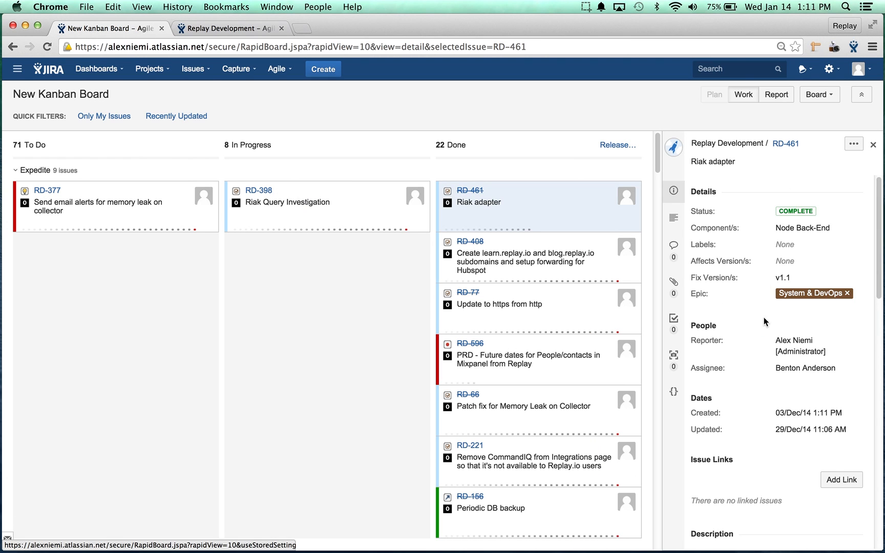
click(852, 143)
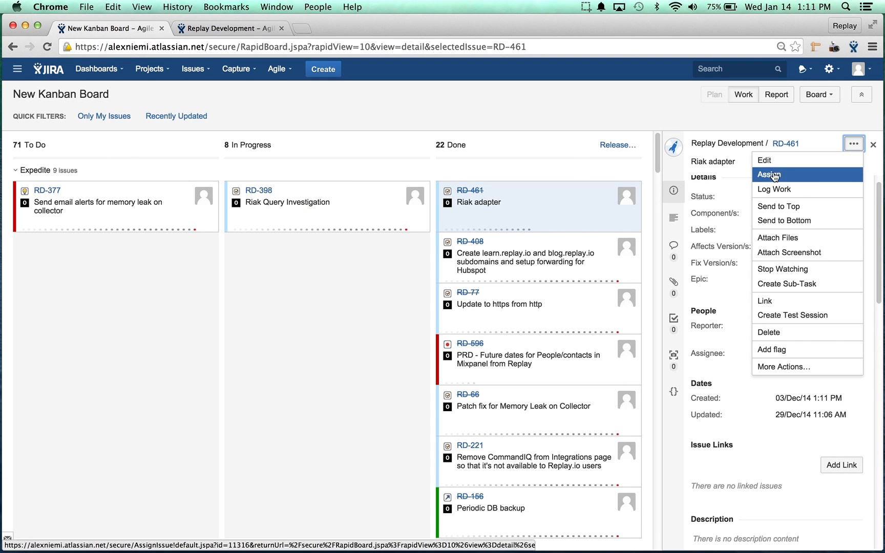
click(762, 159)
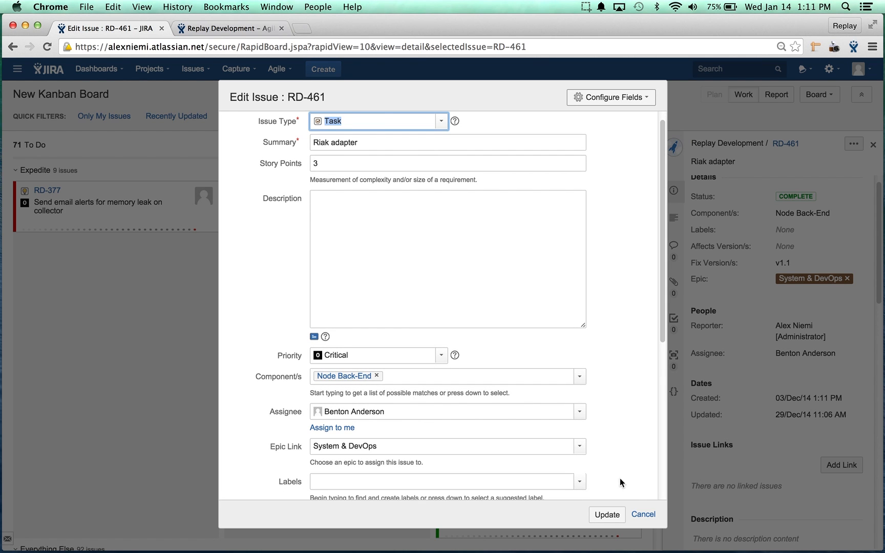
click(643, 514)
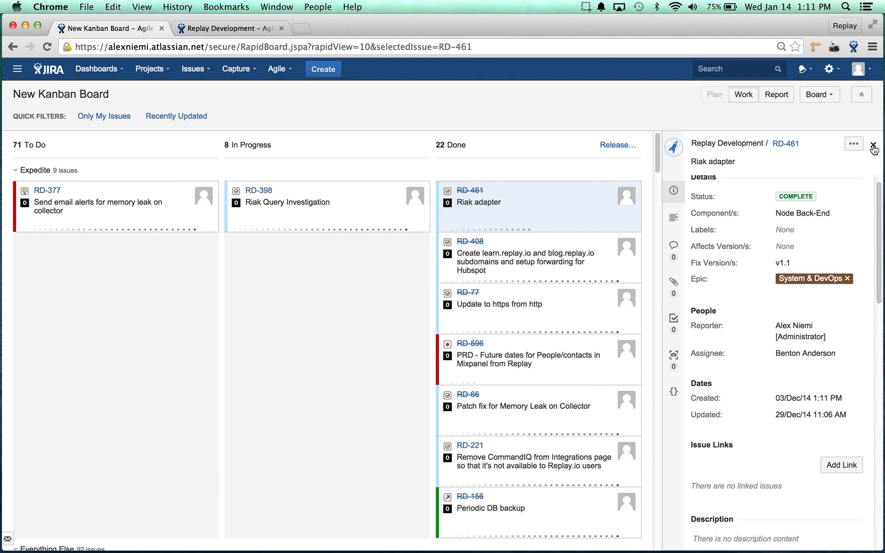
click(874, 145)
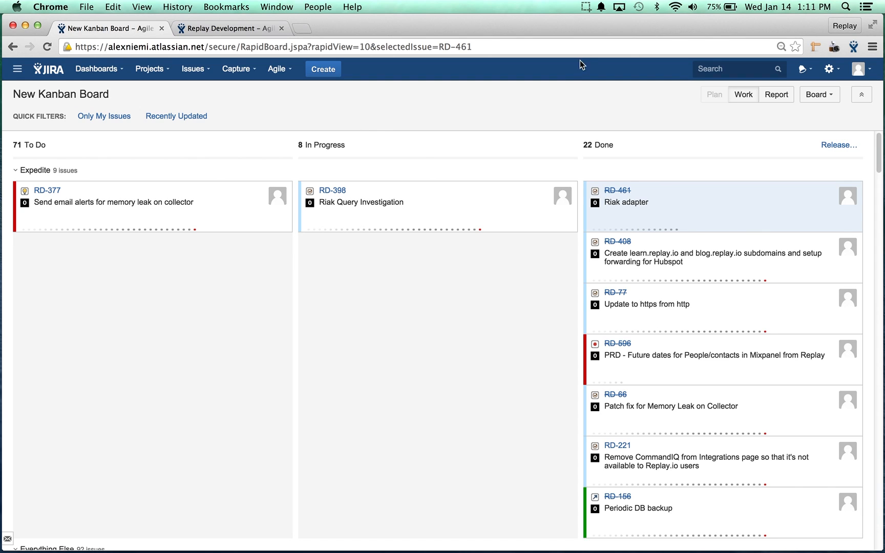